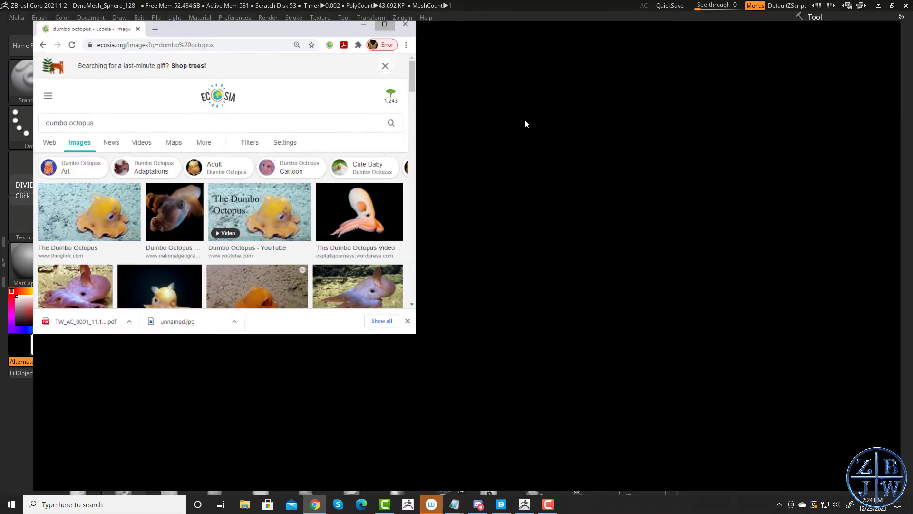
Maximize Chrome and scroll further down the dumbo octopus image results.
click(385, 24)
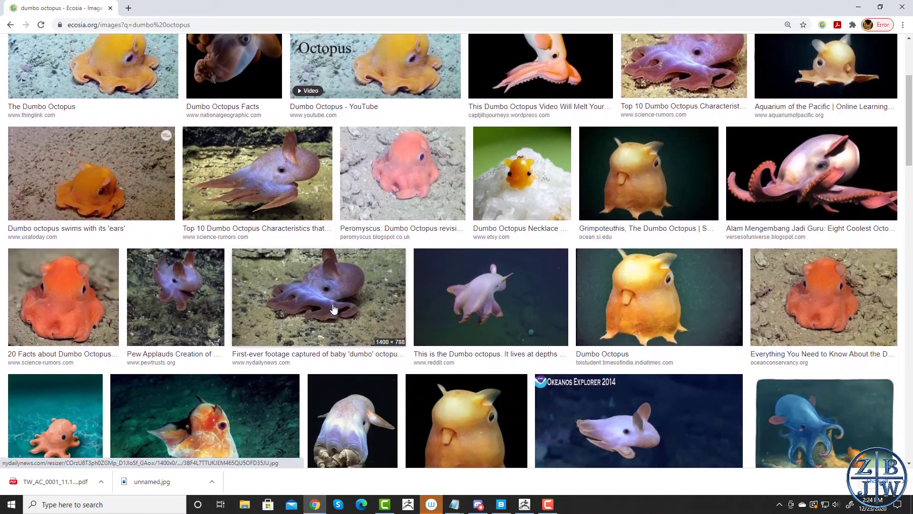
scroll(down, 3)
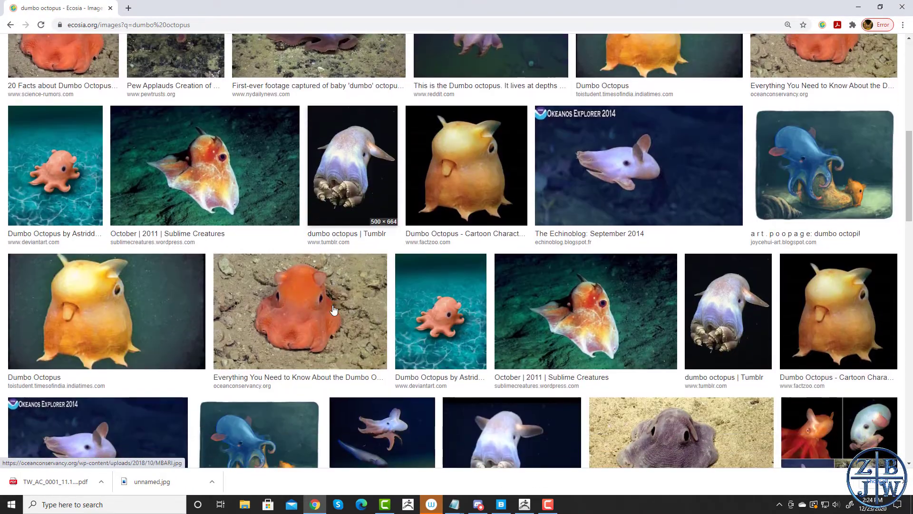
scroll(down, 3)
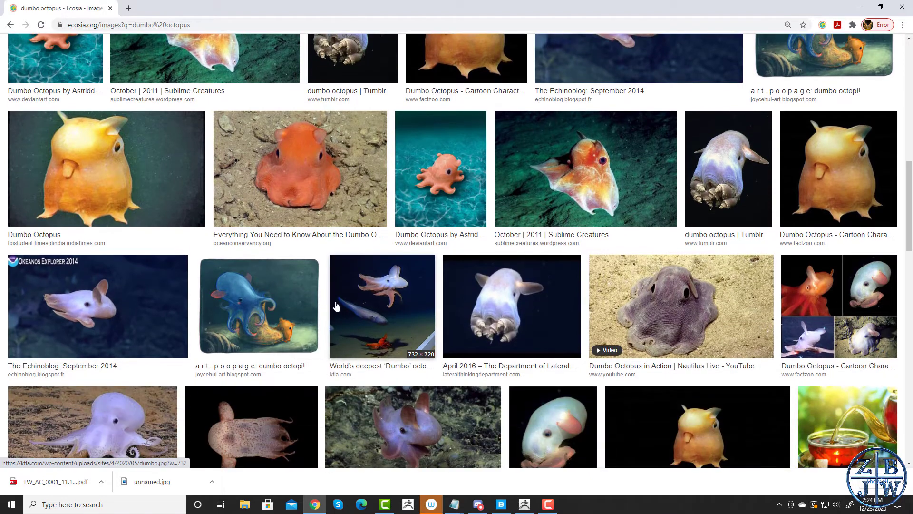
scroll(down, 3)
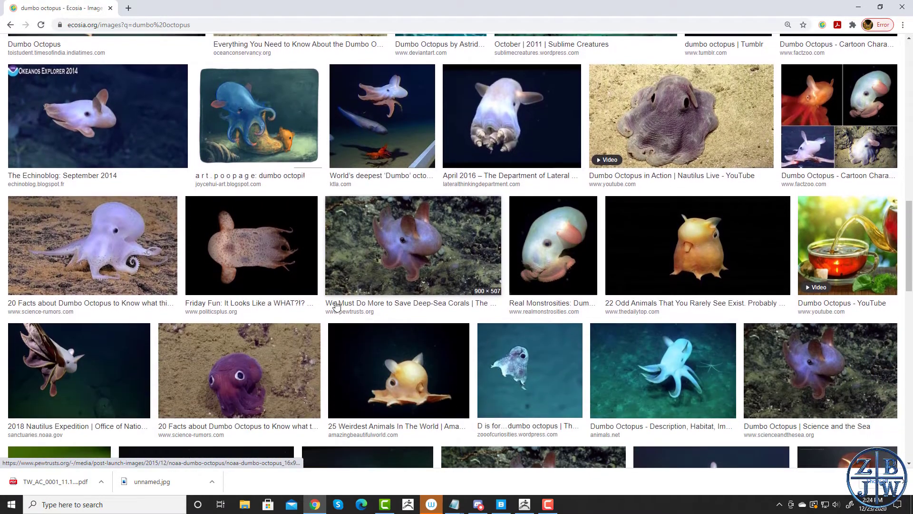
scroll(down, 3)
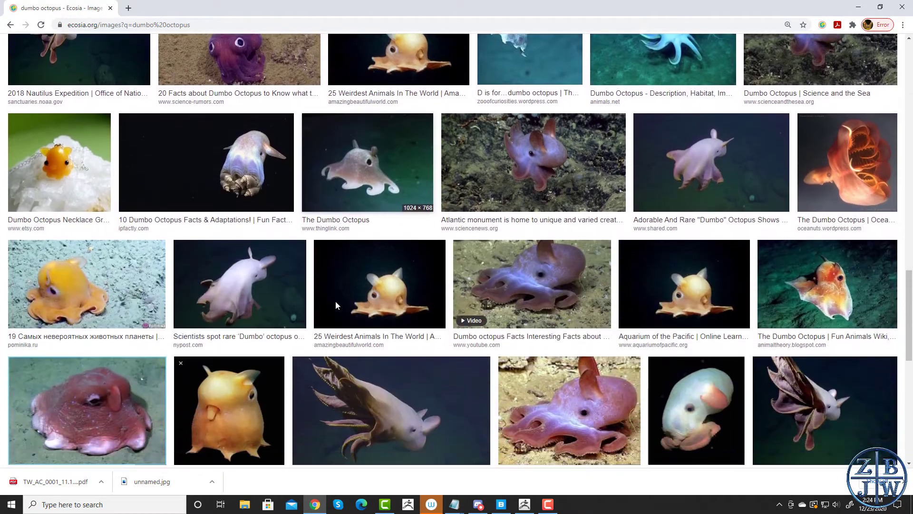
scroll(down, 3)
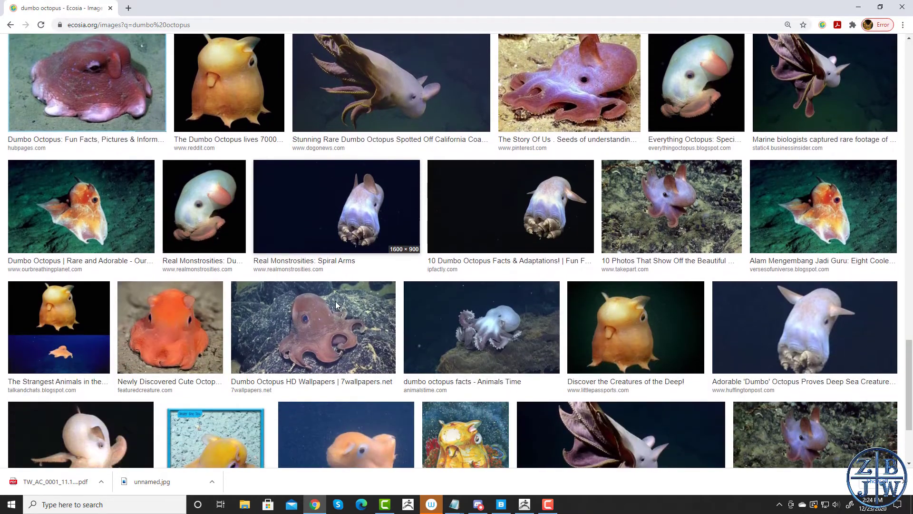
scroll(down, 3)
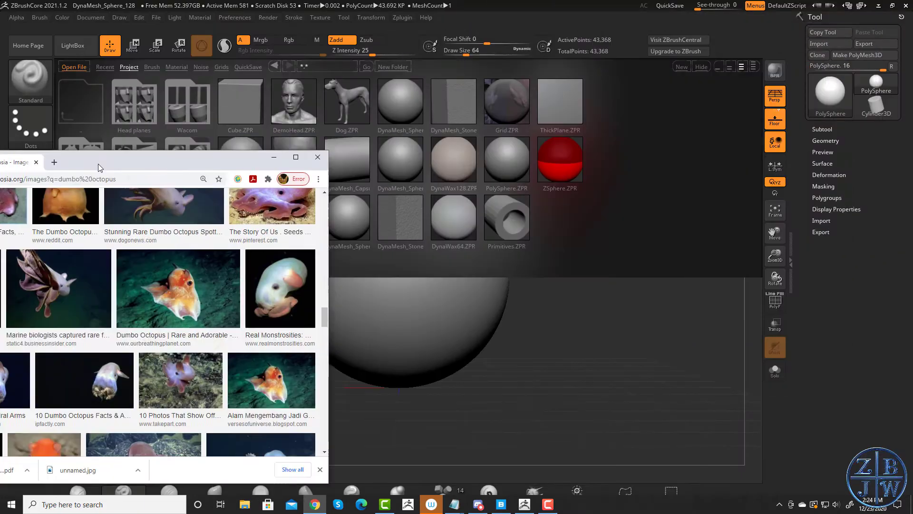
Bring ZBrushCore back in front of the reference browser.
click(317, 157)
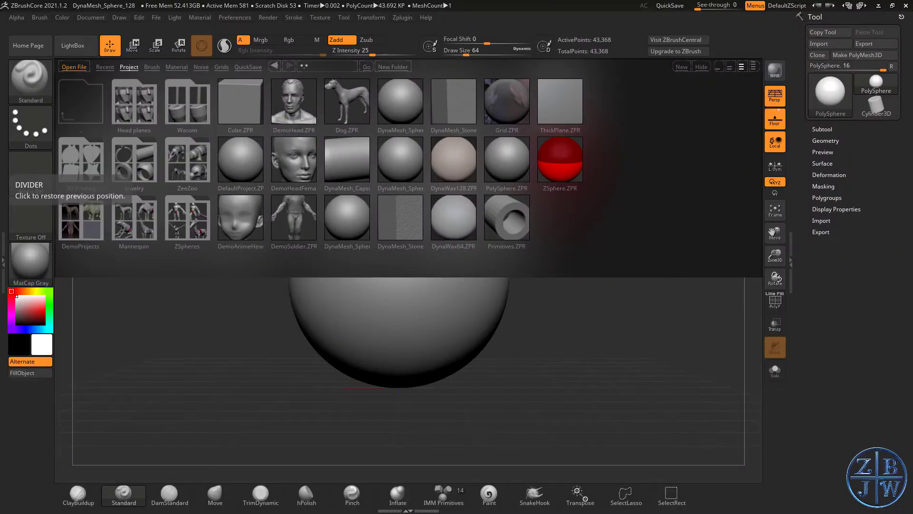
mouse_move(315, 259)
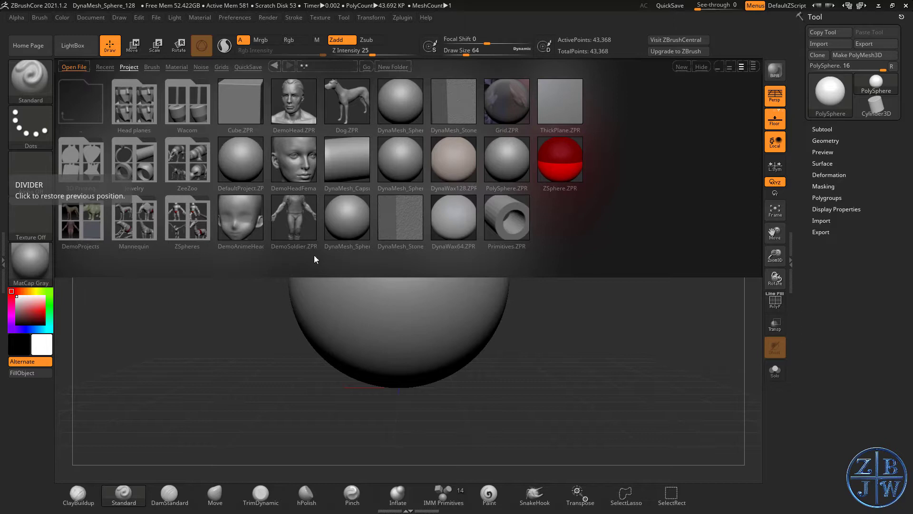
mouse_move(310, 276)
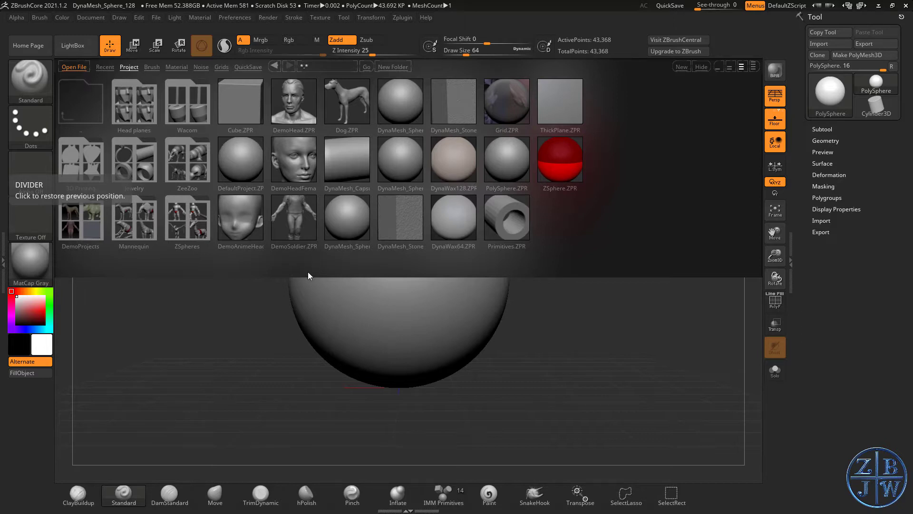
mouse_move(298, 238)
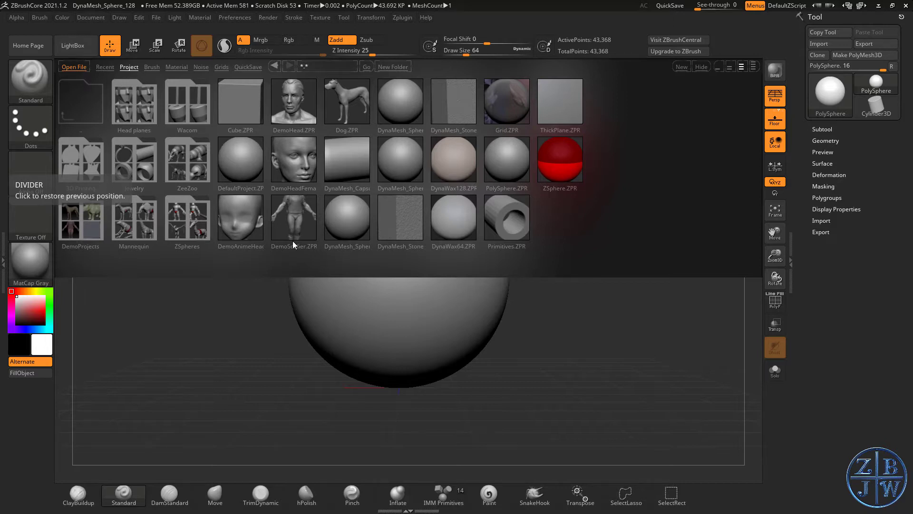
mouse_move(297, 242)
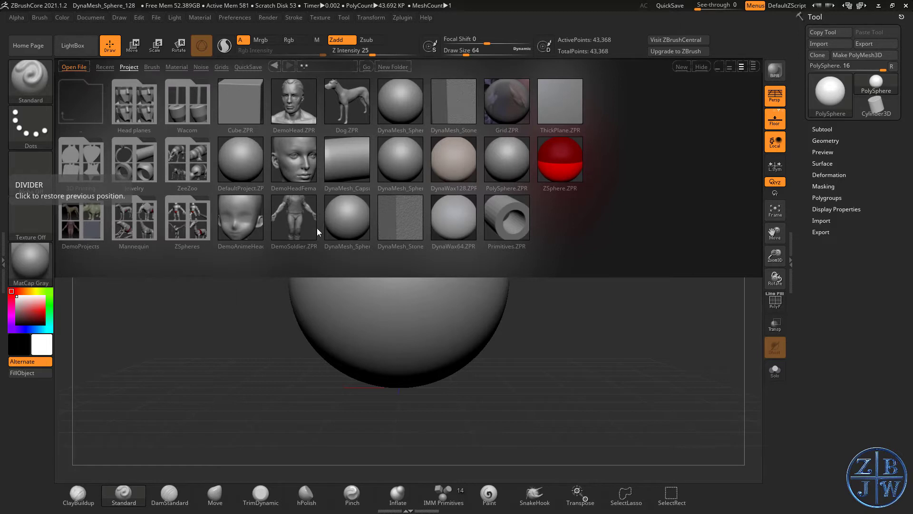
mouse_move(394, 205)
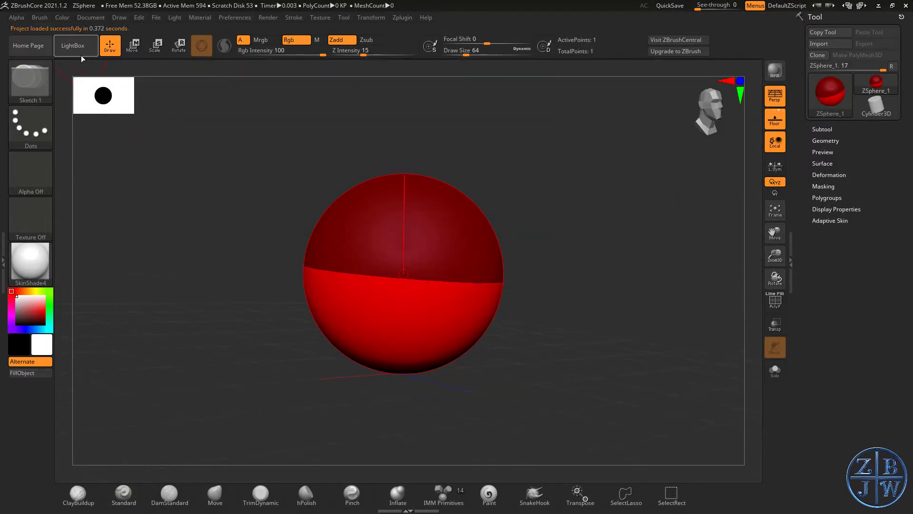
click(72, 45)
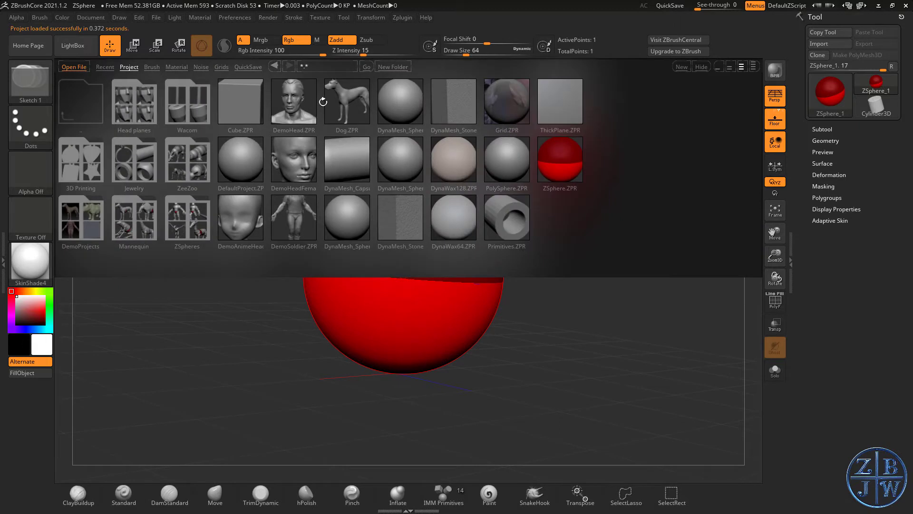
double_click(347, 101)
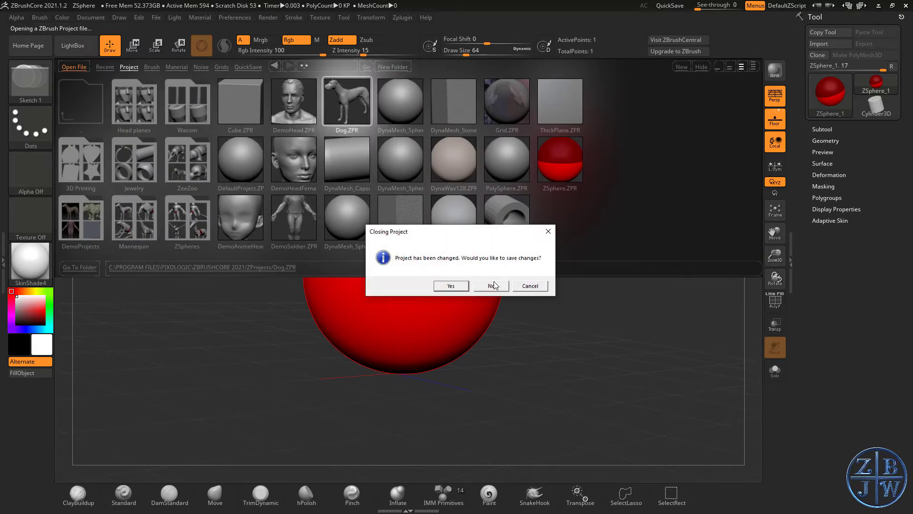
click(491, 286)
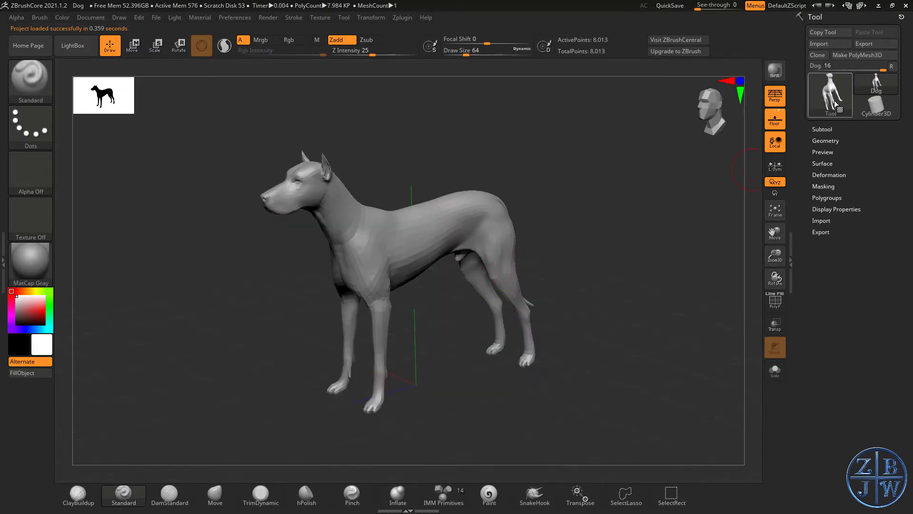
click(830, 94)
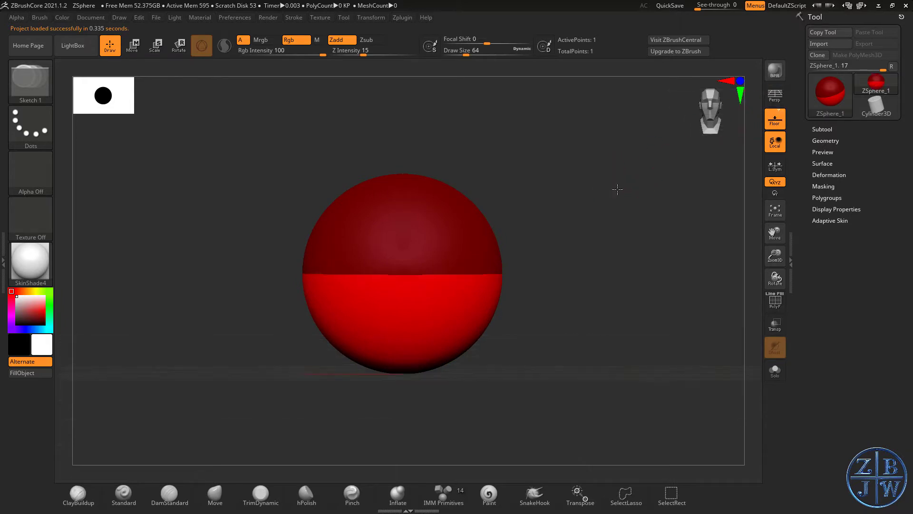
mouse_move(611, 245)
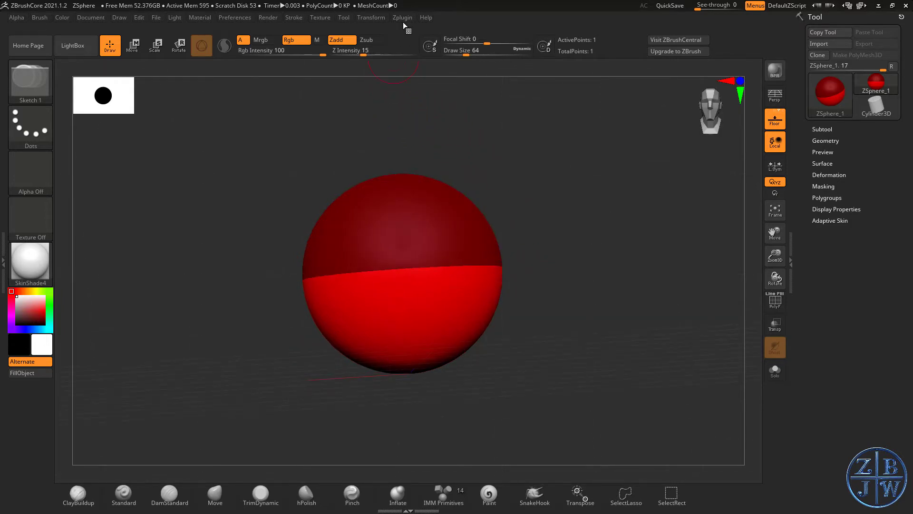
In Transform, activate radial symmetry set to 8 for placing ZSpheres.
click(371, 18)
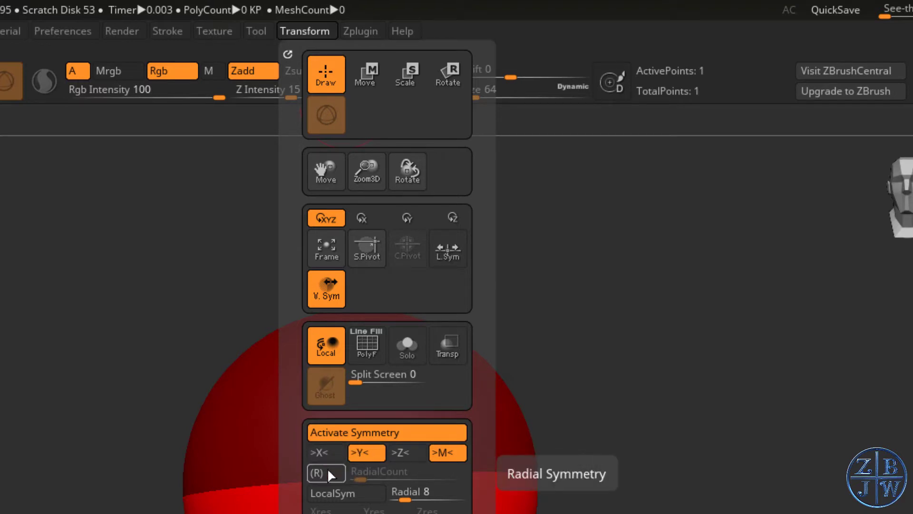
click(324, 474)
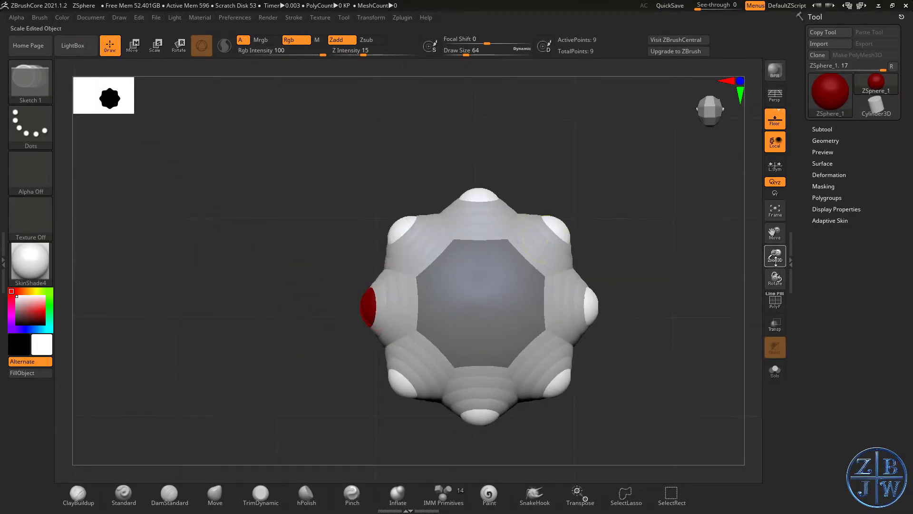
click(132, 46)
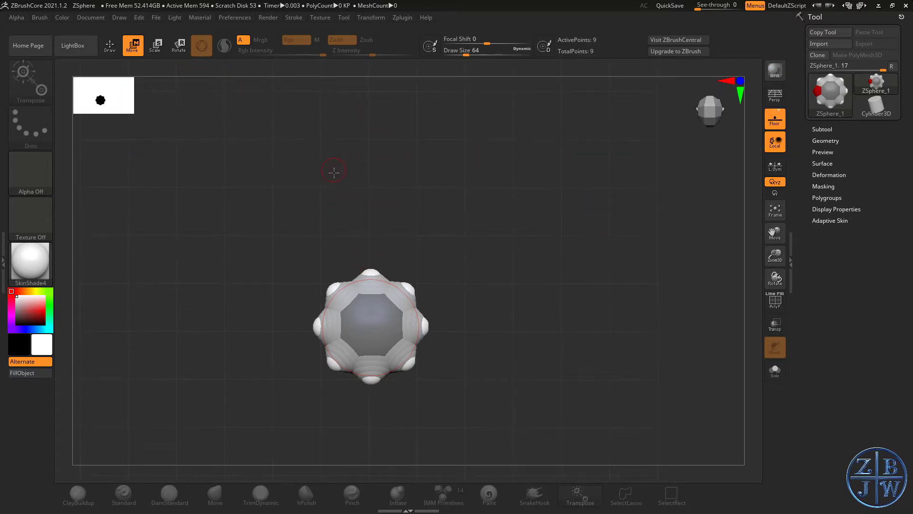
mouse_move(376, 231)
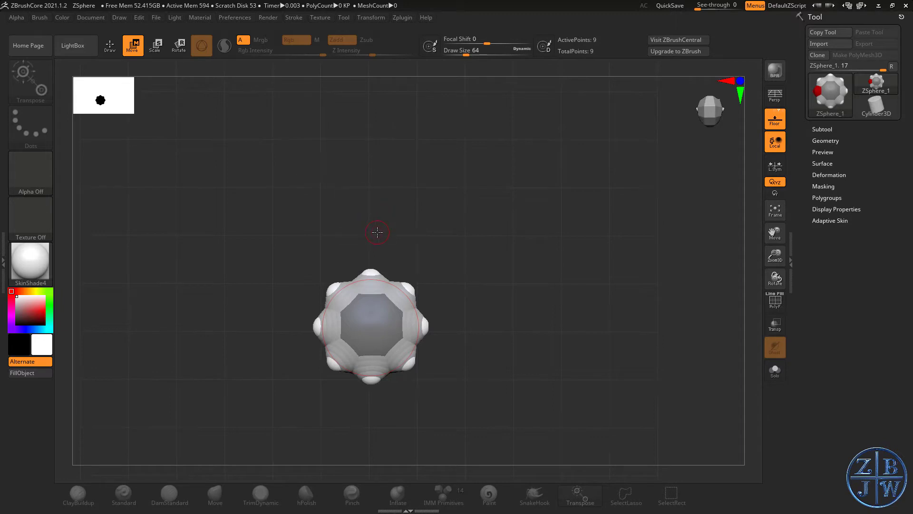
mouse_move(387, 234)
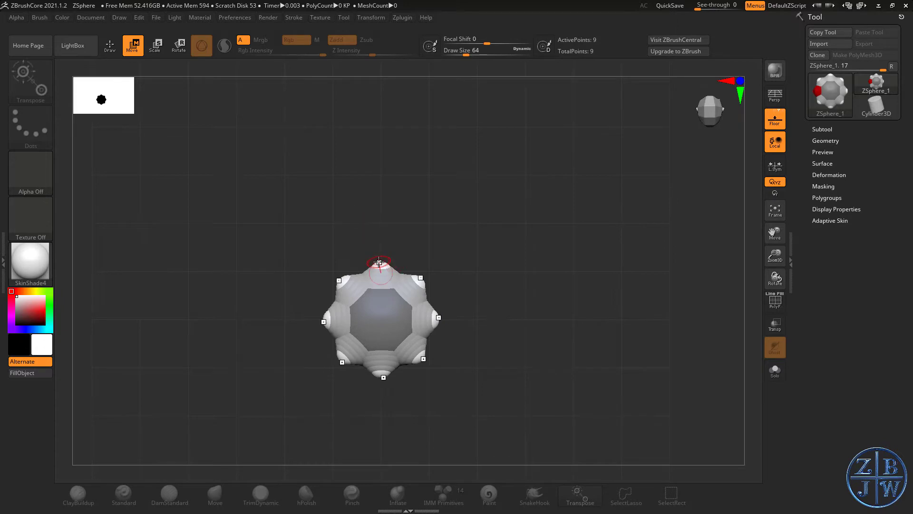
drag(379, 262, 381, 91)
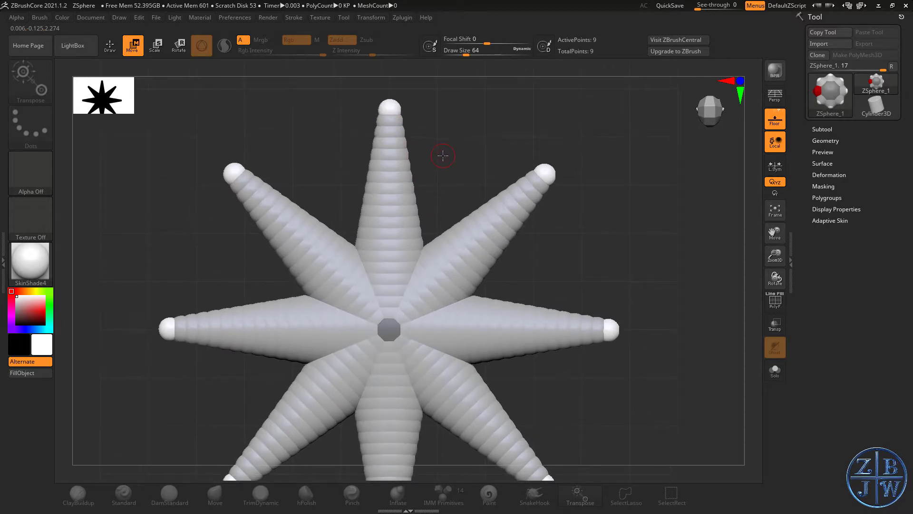
drag(443, 155, 310, 133)
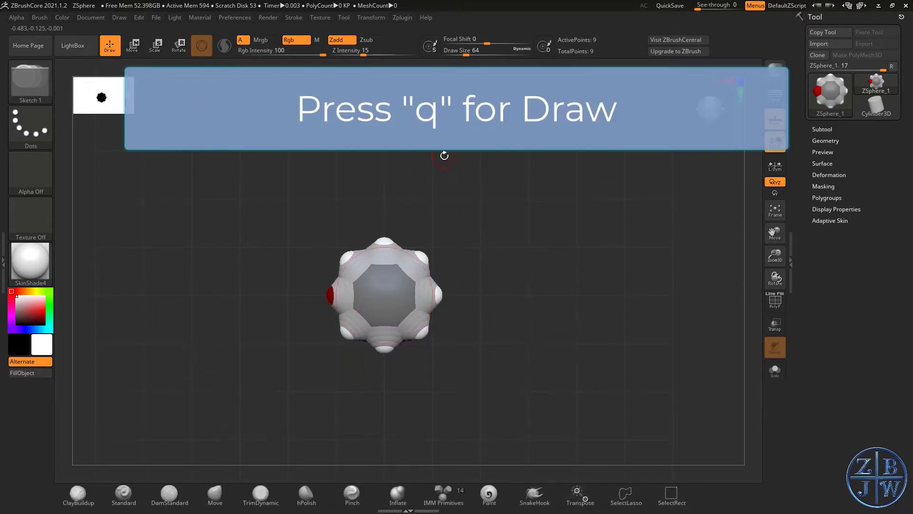
Add a child ZSphere to each outer sphere, growing the armature to 17 spheres.
drag(444, 155, 485, 307)
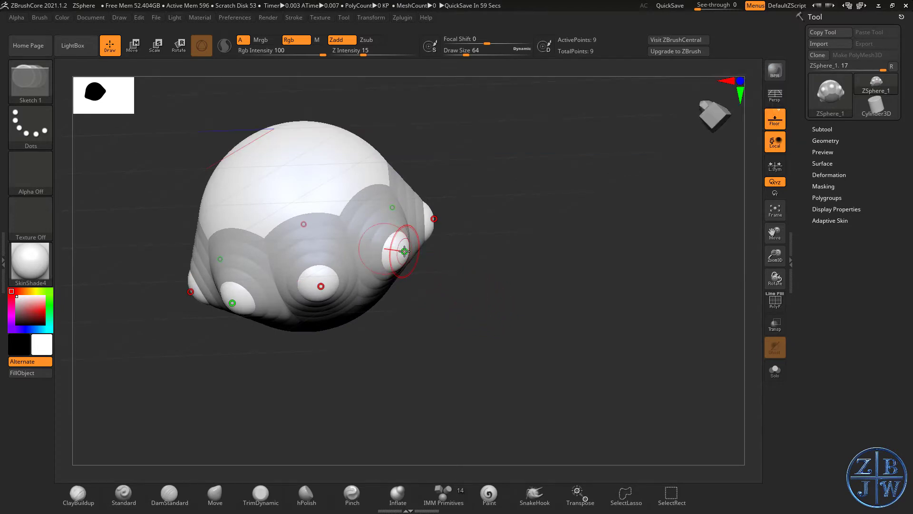
click(399, 250)
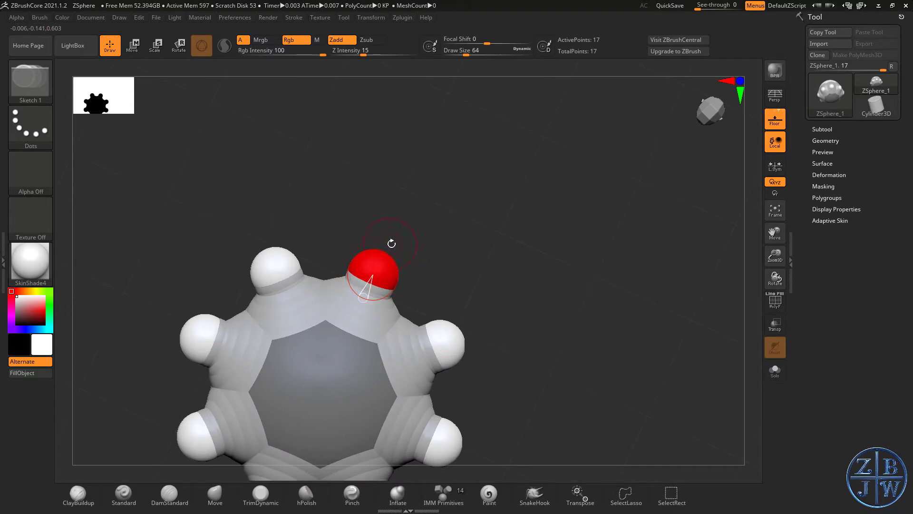
mouse_move(404, 282)
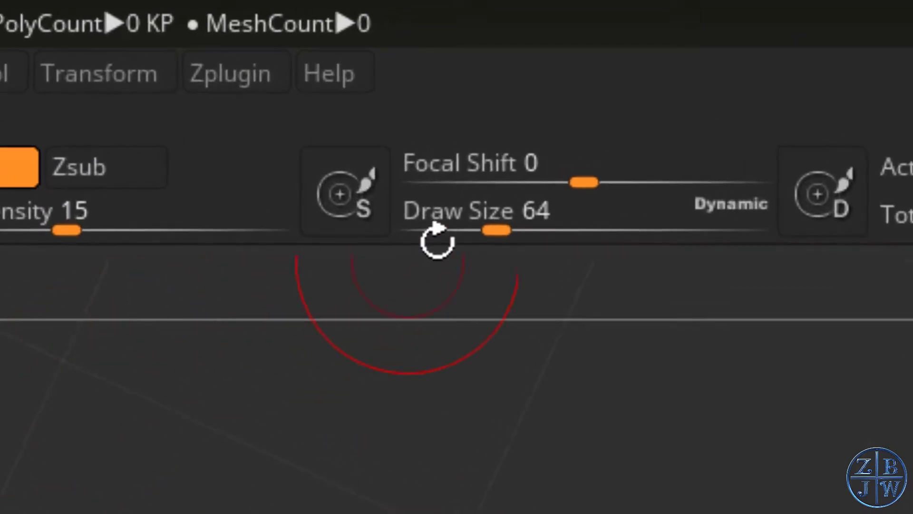
Drag the end ZSpheres outward into eight long legs and view them from above.
drag(494, 231, 419, 231)
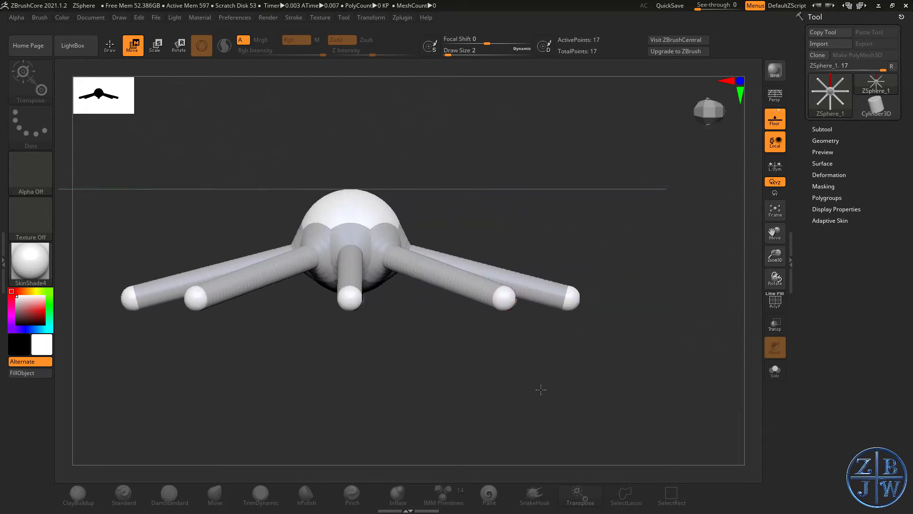
mouse_move(461, 371)
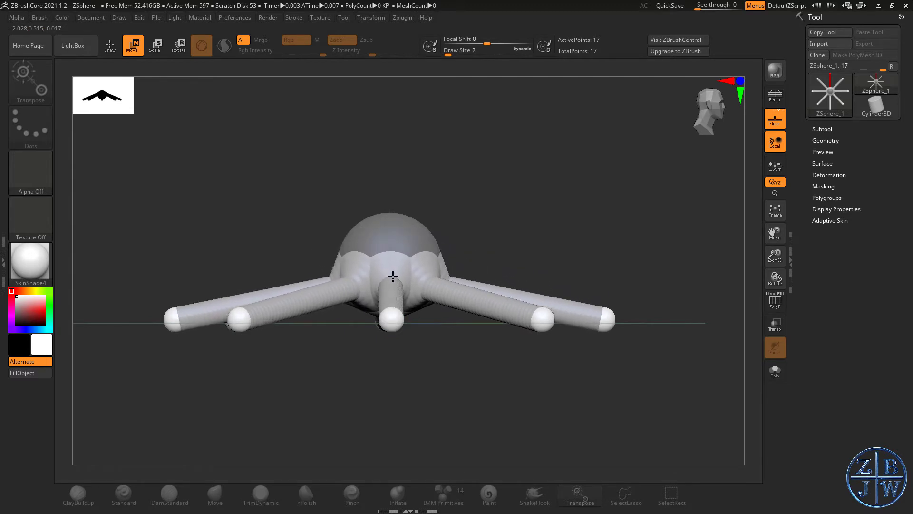
drag(393, 277, 471, 240)
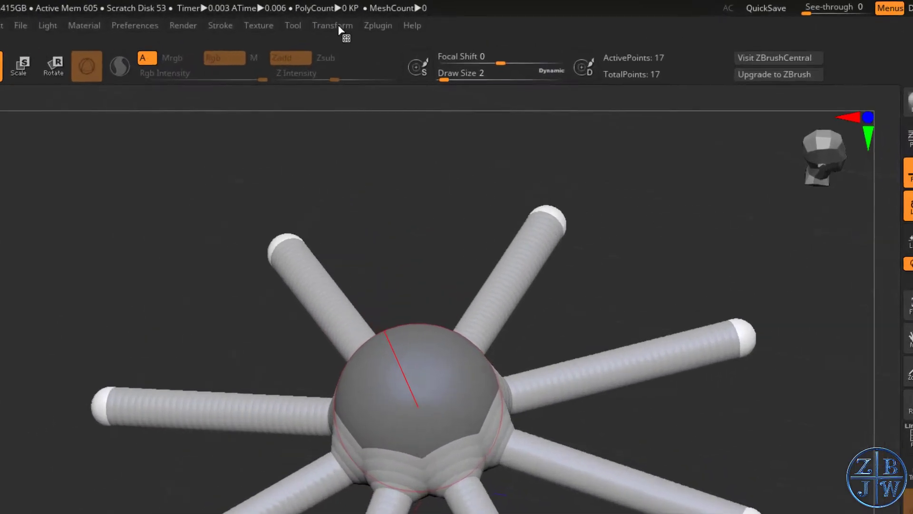
Set symmetry to repeat radially around the vertical axis, then return to Draw mode.
click(332, 26)
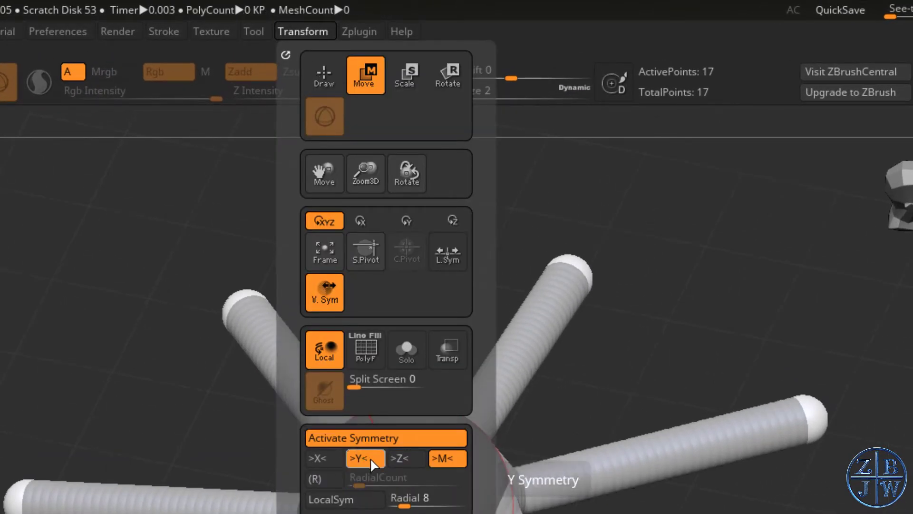
click(365, 458)
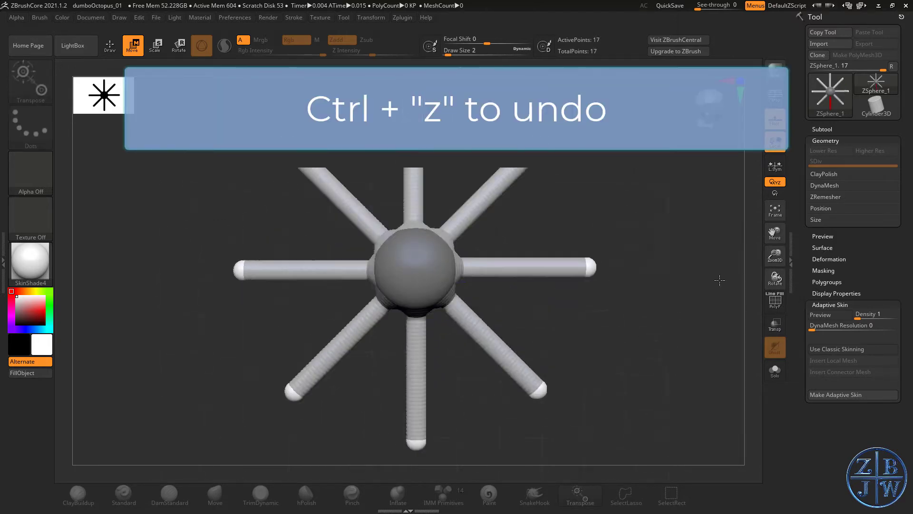
click(110, 45)
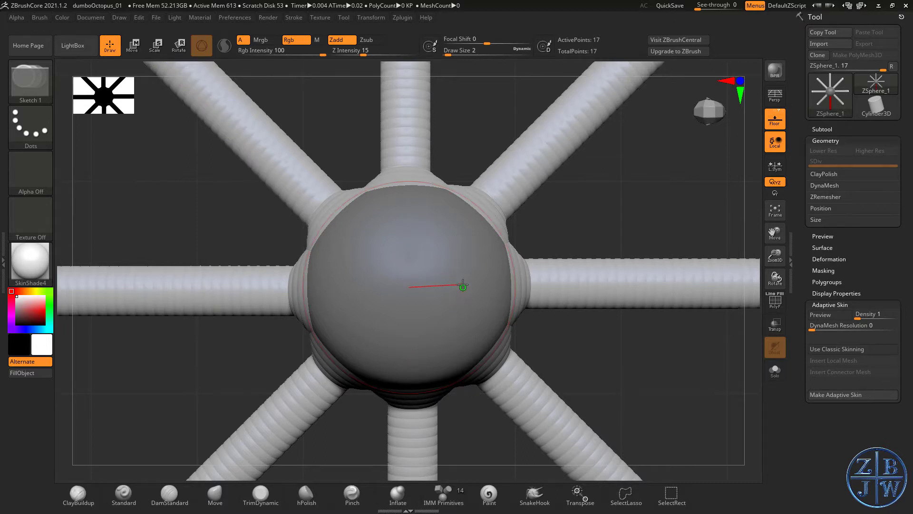
Add a child ZSphere at the body centre and raise it upward as an elongated mantle.
click(465, 287)
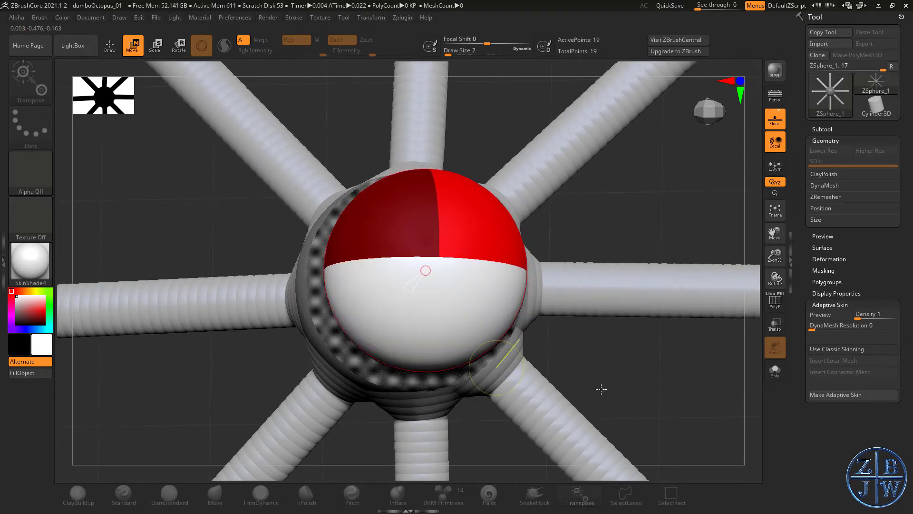
drag(425, 268, 387, 324)
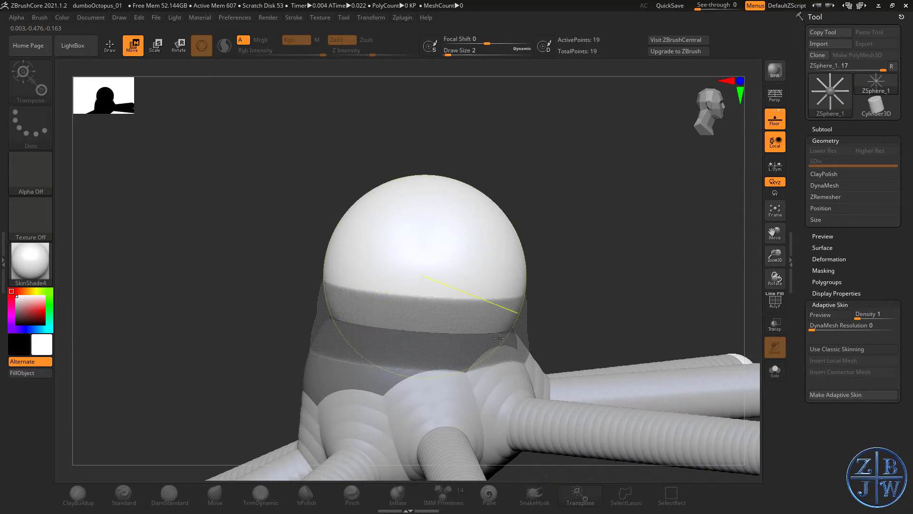
drag(499, 338, 192, 276)
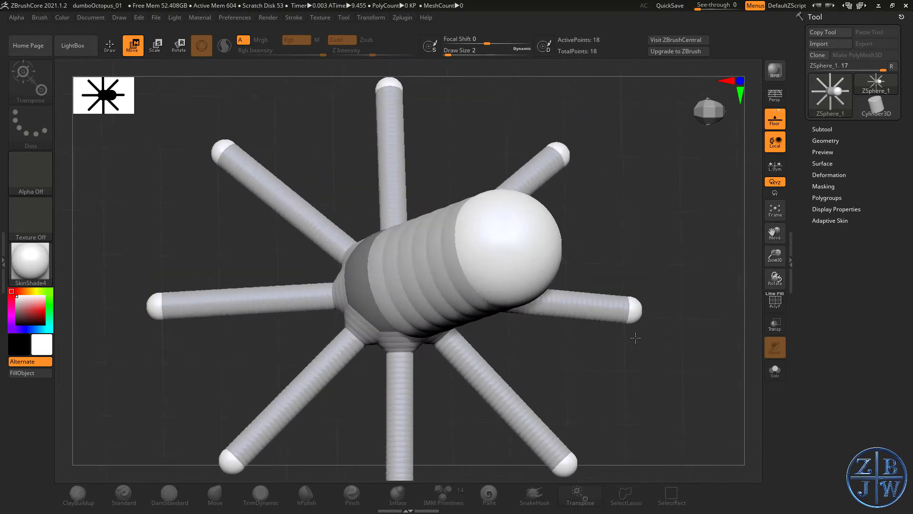
drag(636, 337, 638, 285)
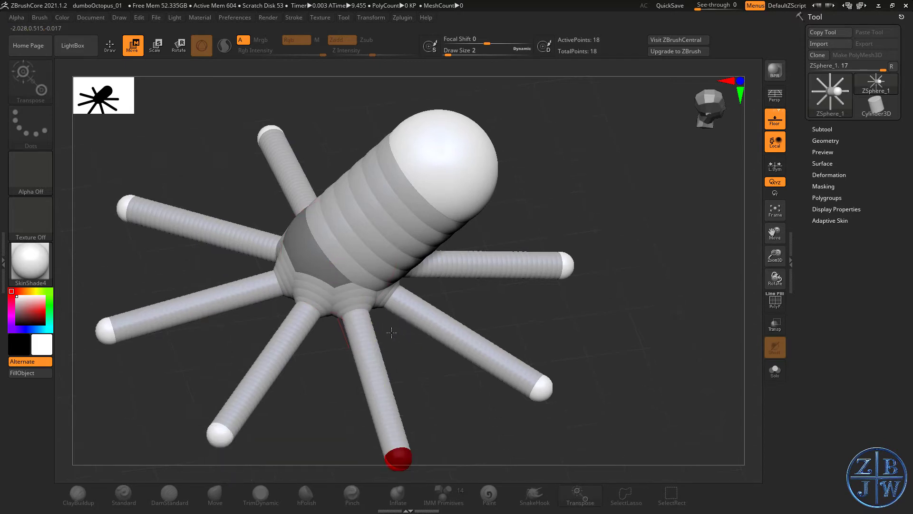
drag(390, 333, 315, 253)
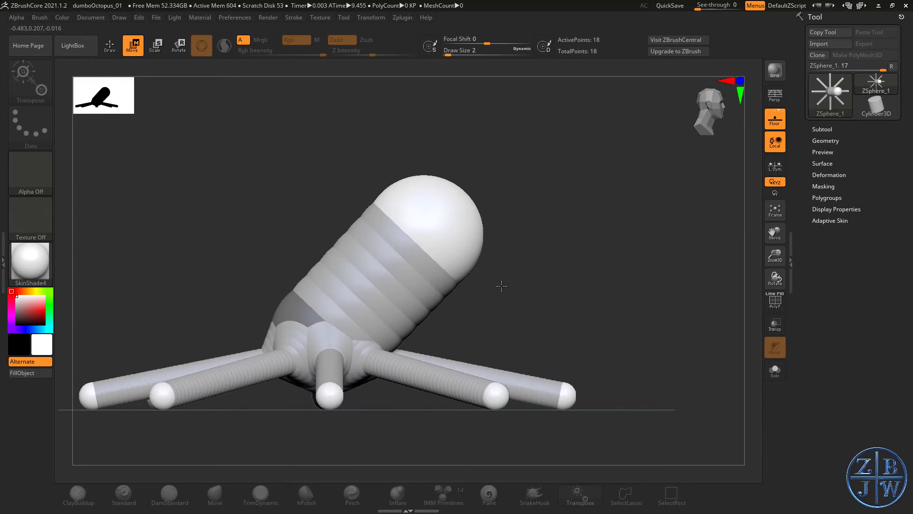
drag(502, 286, 601, 291)
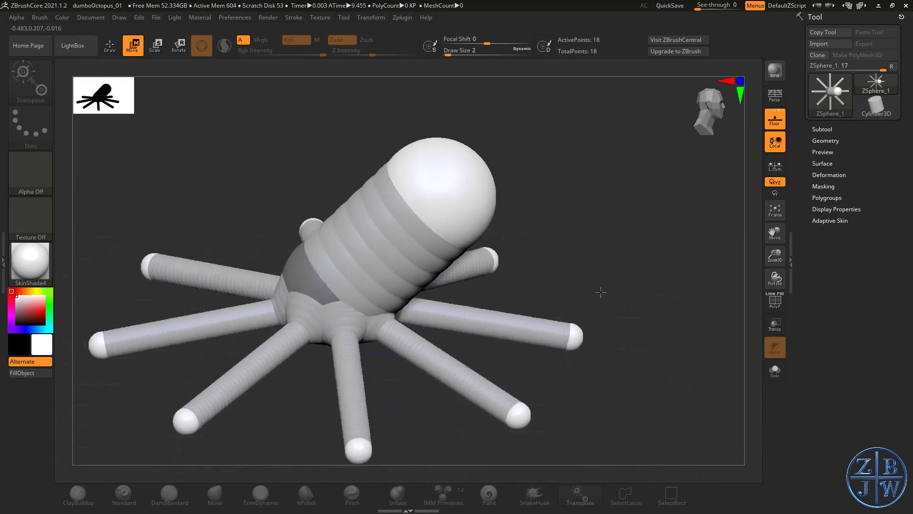
drag(601, 292, 587, 343)
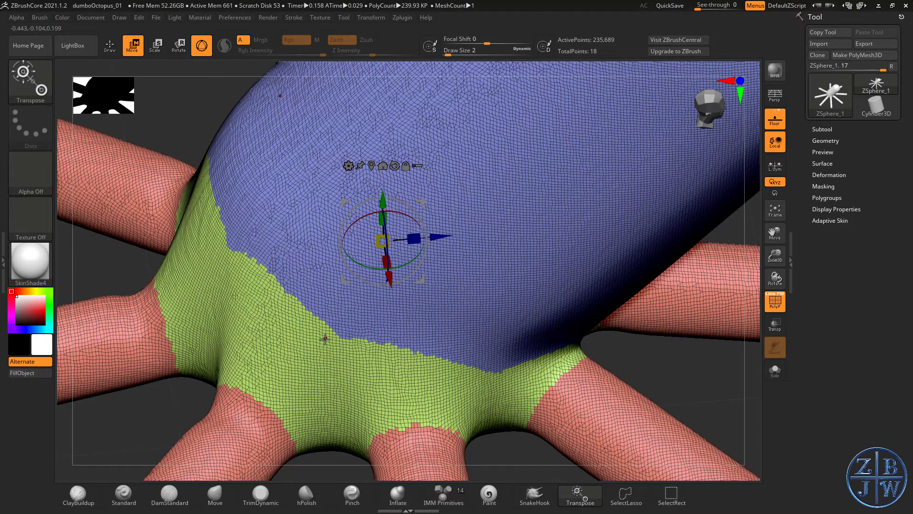
Orbit the view to inspect the skinned octopus polygroups.
drag(396, 245, 372, 224)
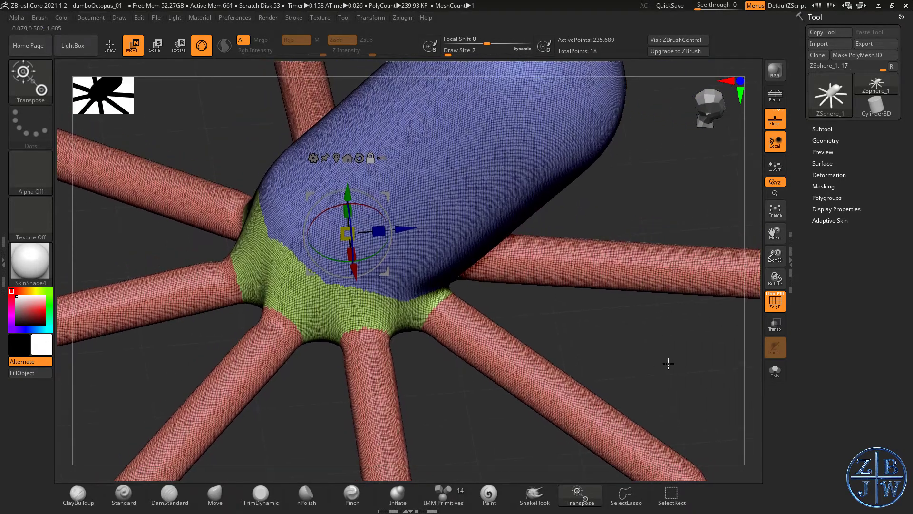
Exit the skin preview, orbit the body, and expand the Adaptive Skin settings.
key(a)
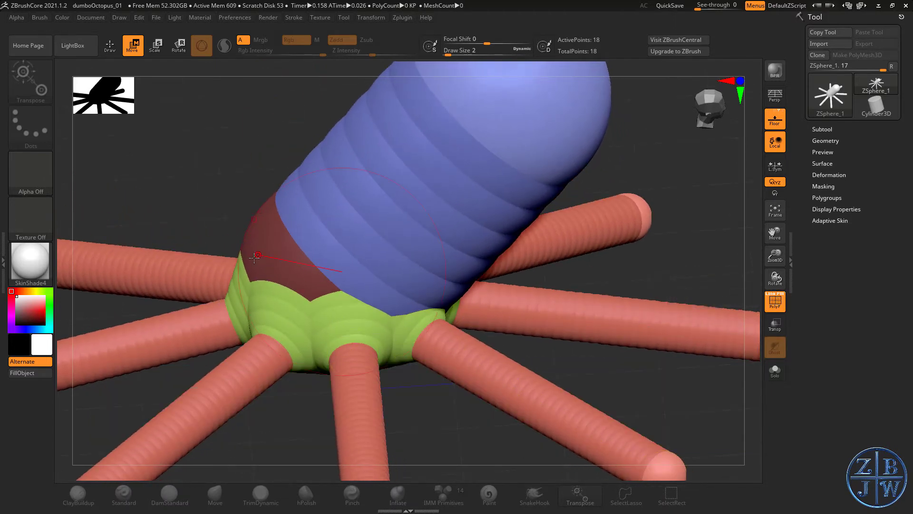
drag(257, 257, 628, 279)
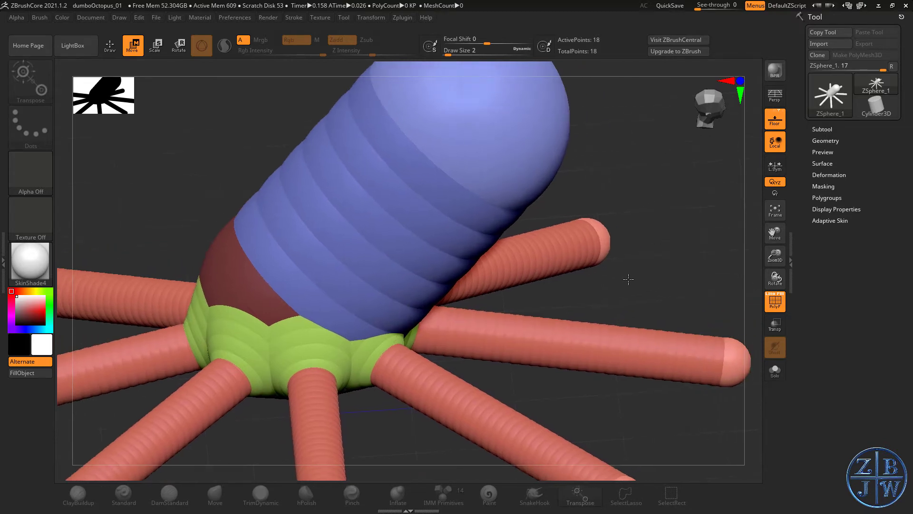
drag(628, 279, 668, 258)
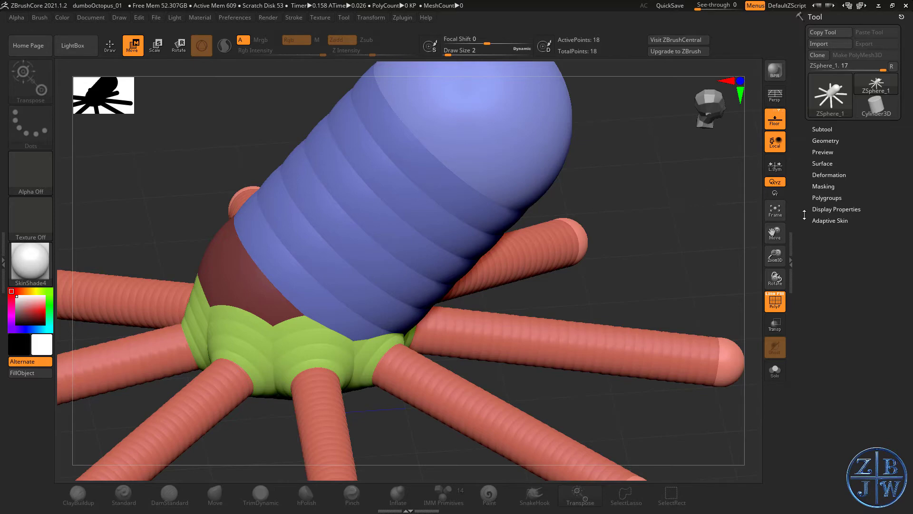
mouse_move(825, 221)
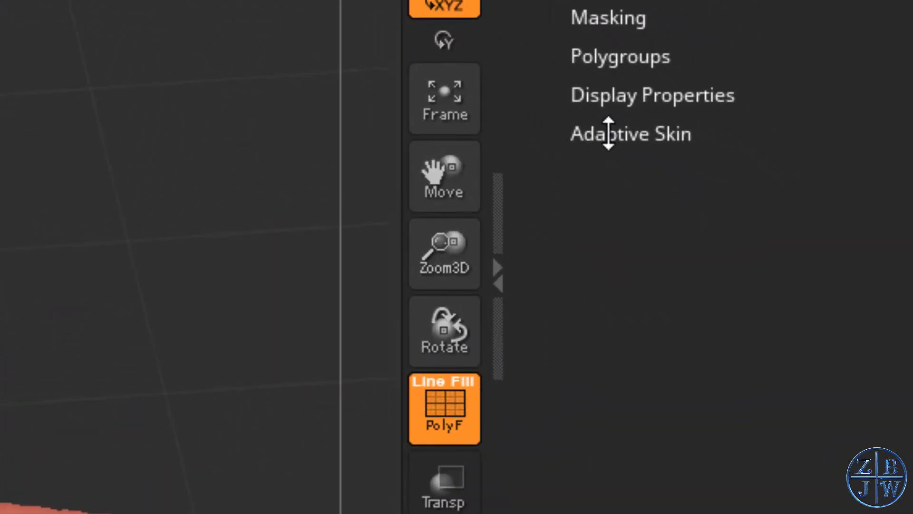
click(616, 135)
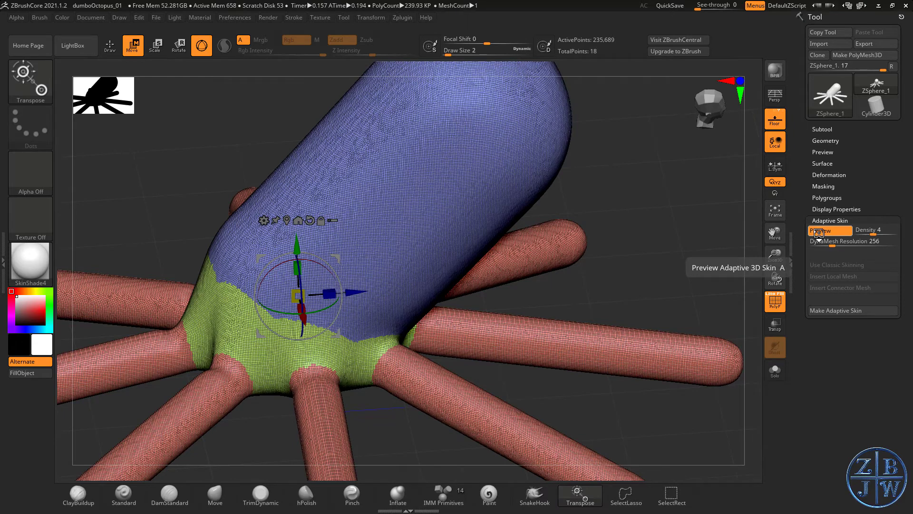
Preview the skin at Density 1 and lower DynaMesh Resolution to 0.
click(821, 230)
text(1)
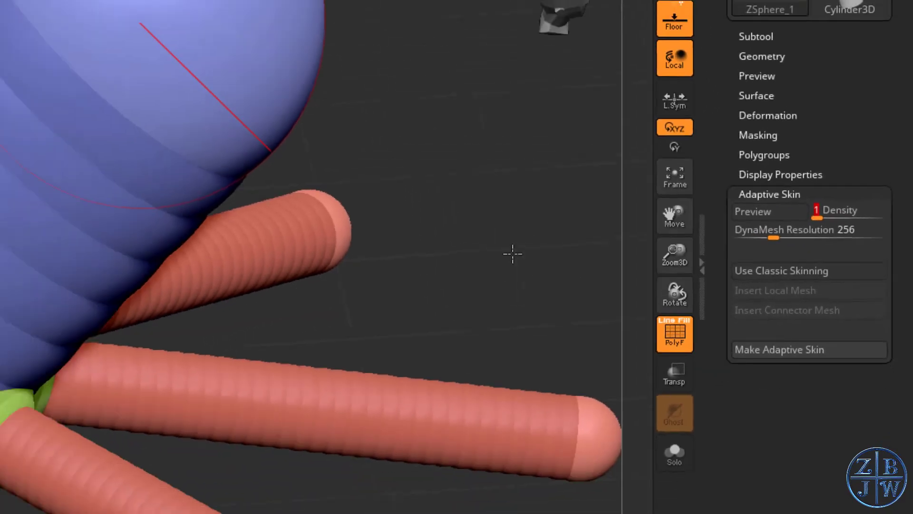
key(a)
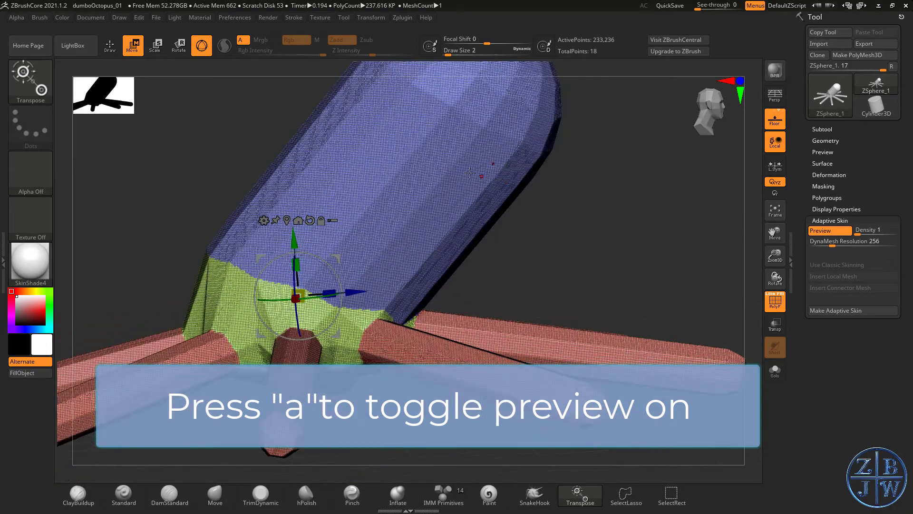
key(a)
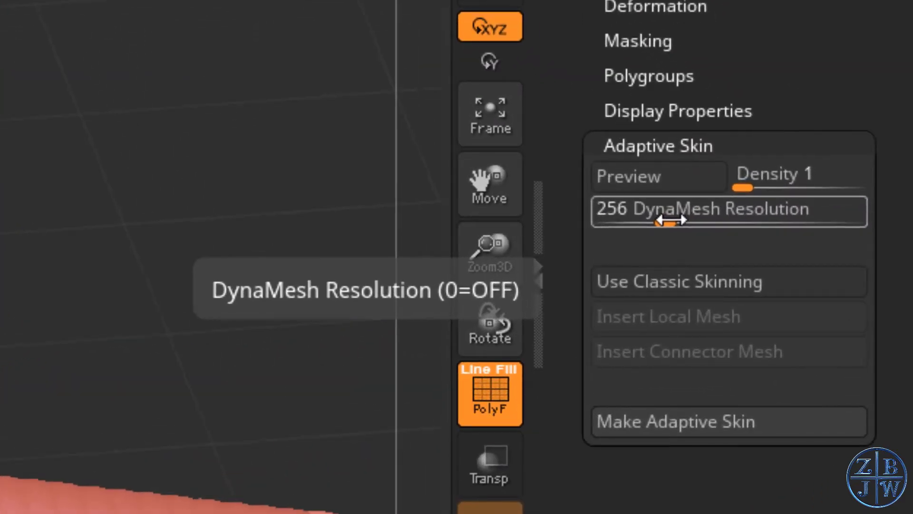
drag(670, 210, 594, 210)
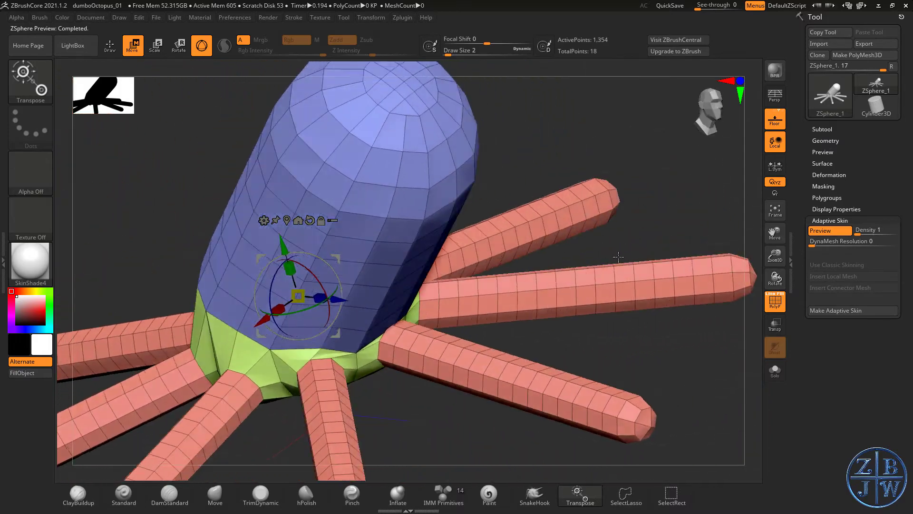
Show the Tool > Geometry settings for the low-poly octopus skin preview.
drag(618, 257, 514, 222)
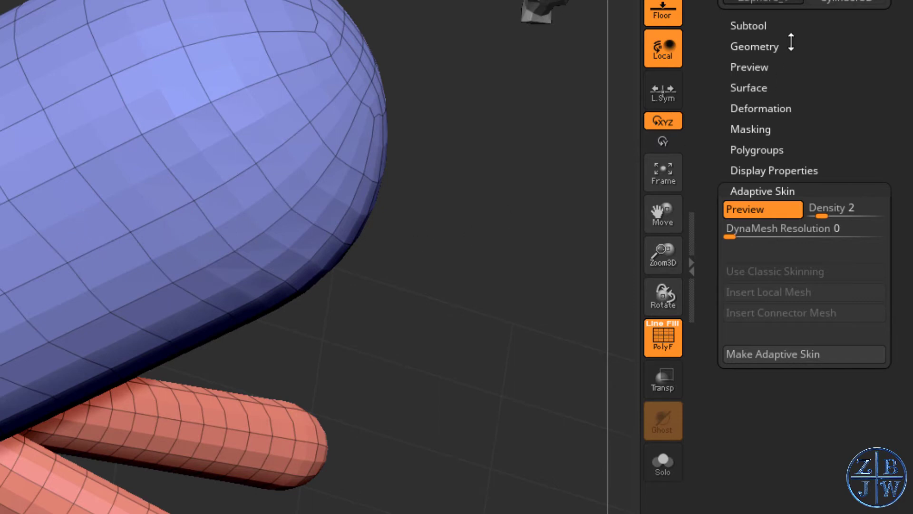
click(755, 46)
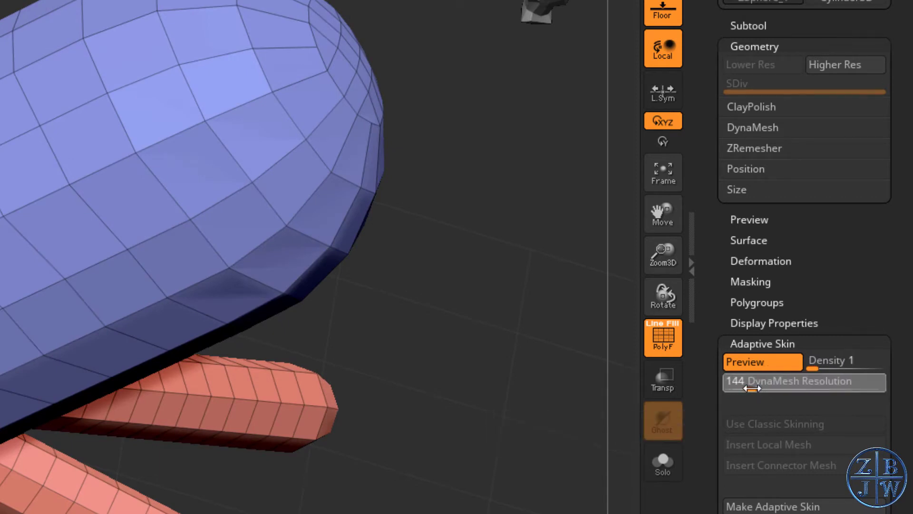
Set DynaMesh resolution to 32 and refresh the preview into an even quad mesh.
drag(751, 381, 743, 387)
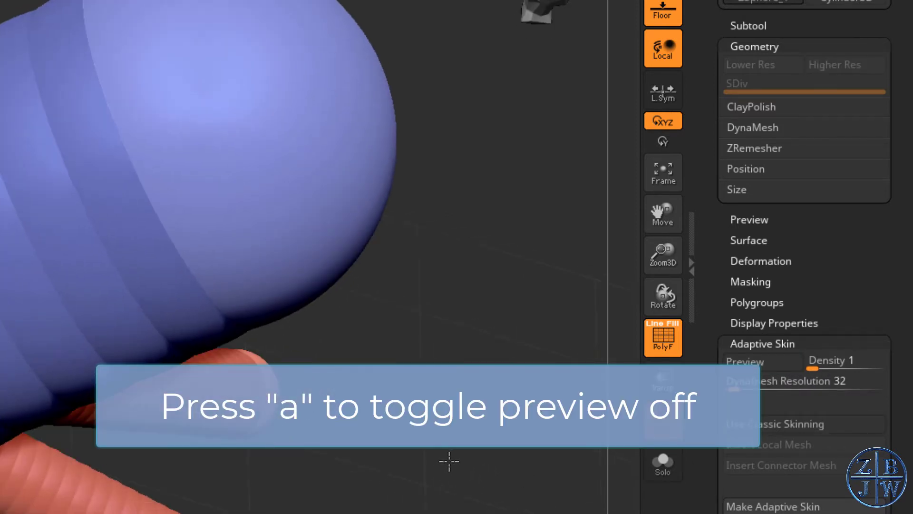
key(a)
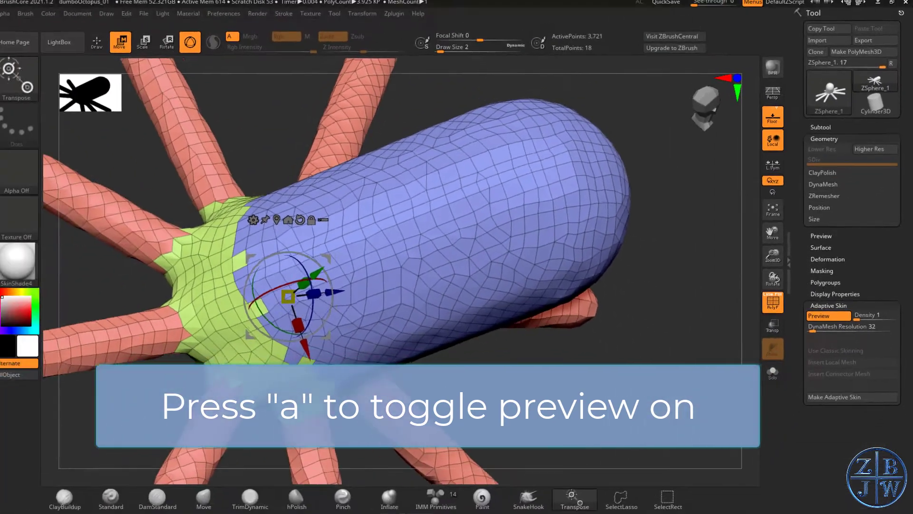
key(a)
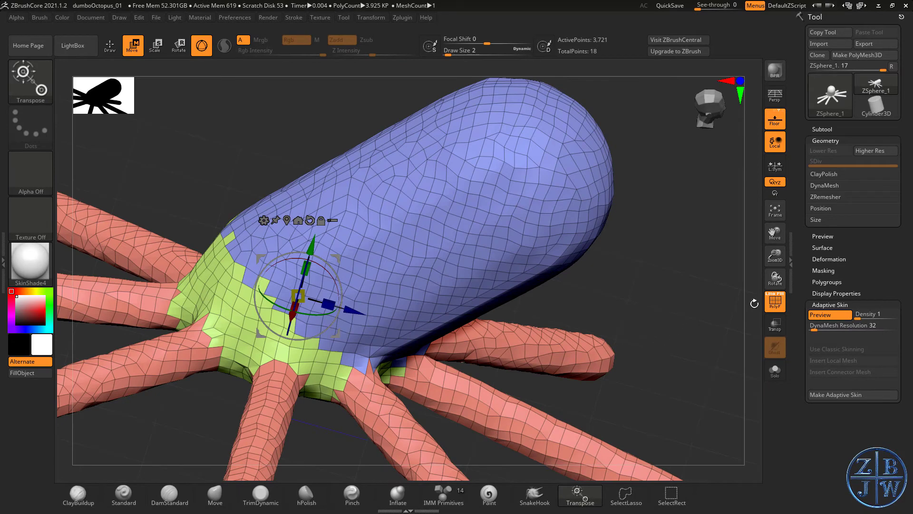
mouse_move(715, 317)
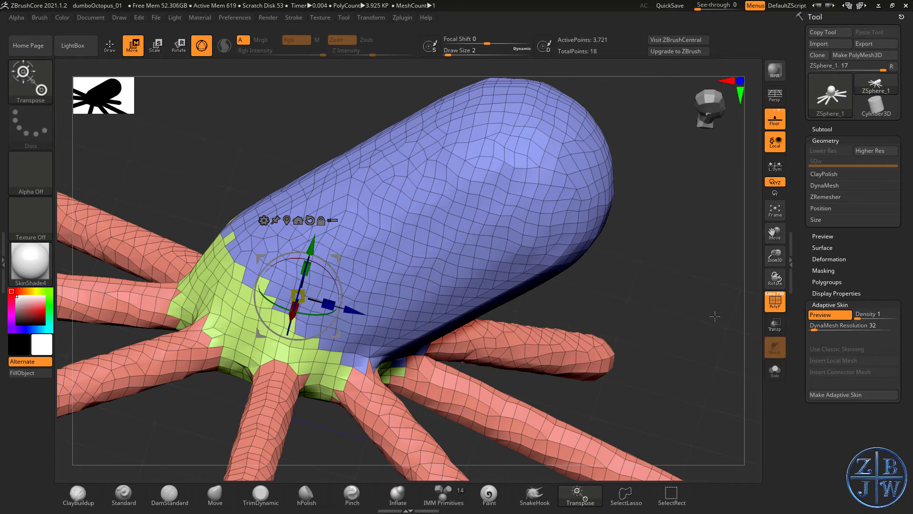
mouse_move(624, 318)
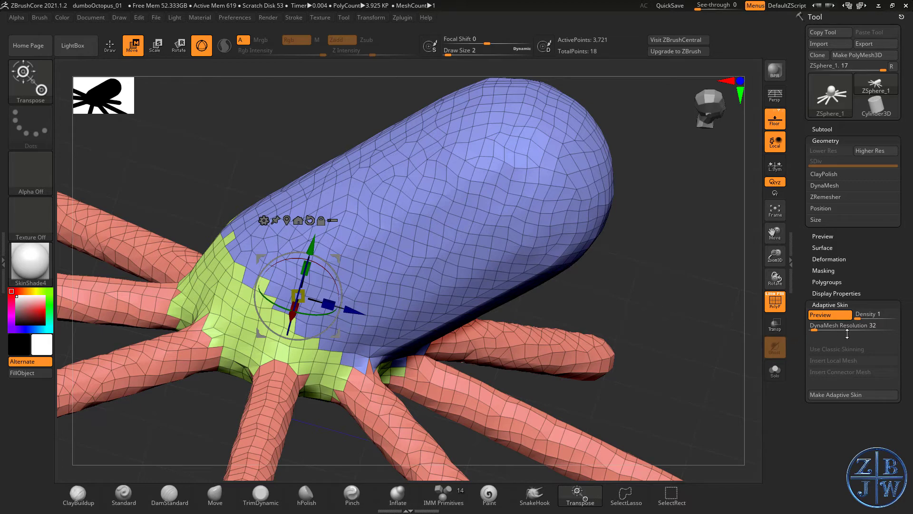
mouse_move(828, 329)
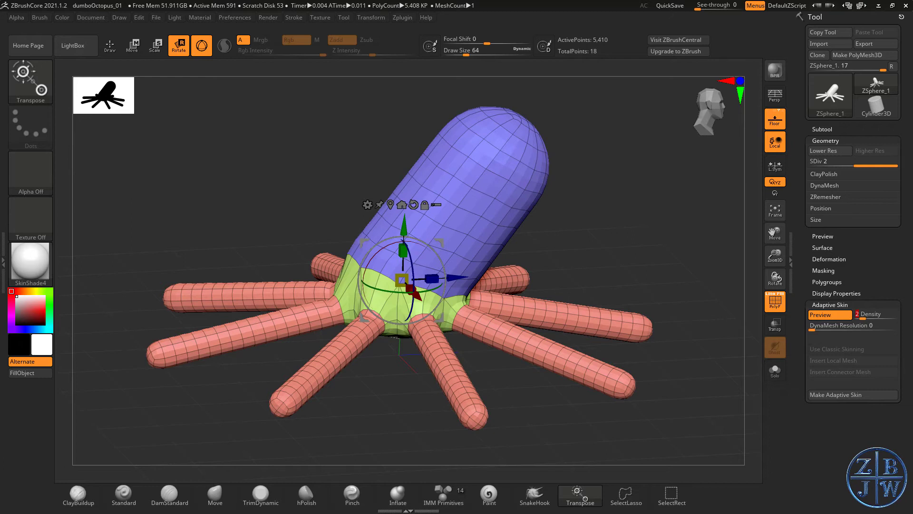
mouse_move(539, 329)
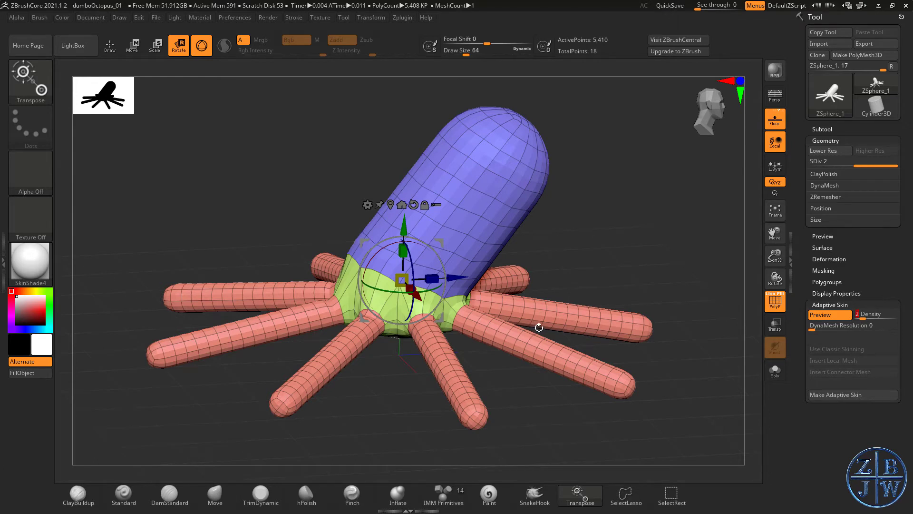
mouse_move(481, 333)
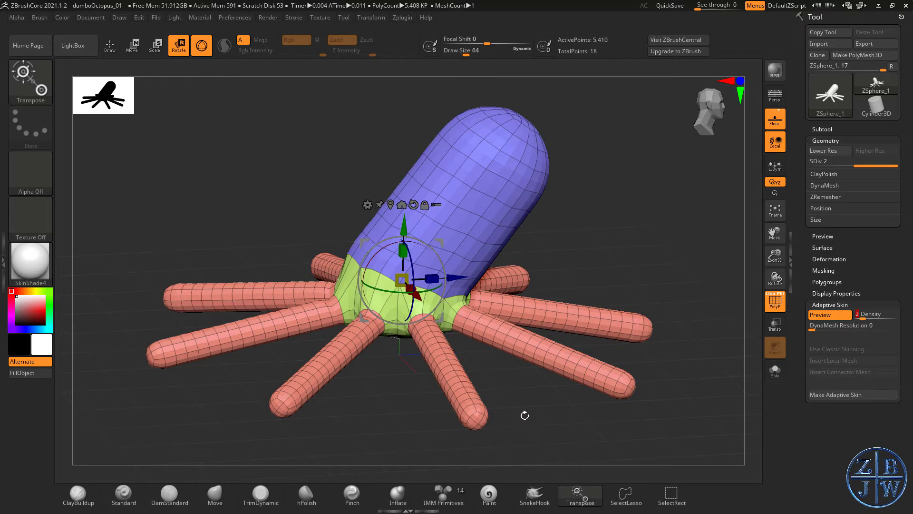
mouse_move(518, 417)
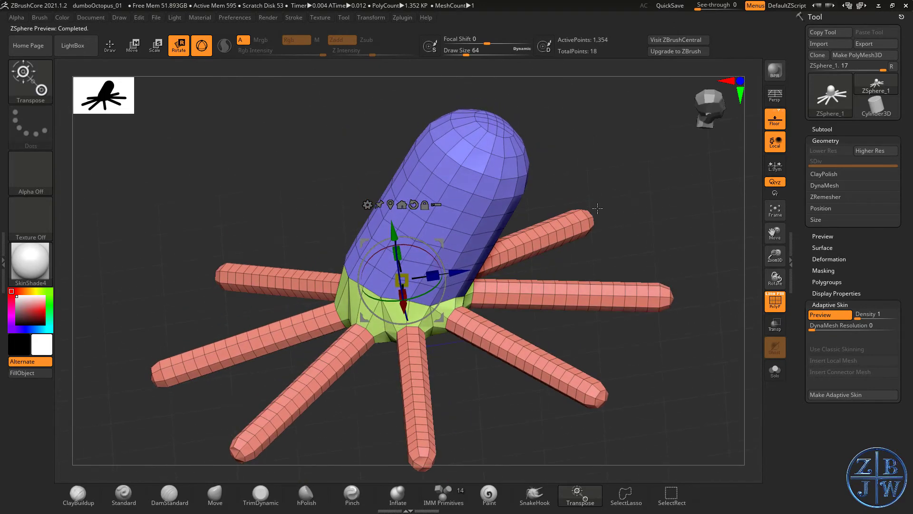
mouse_move(610, 188)
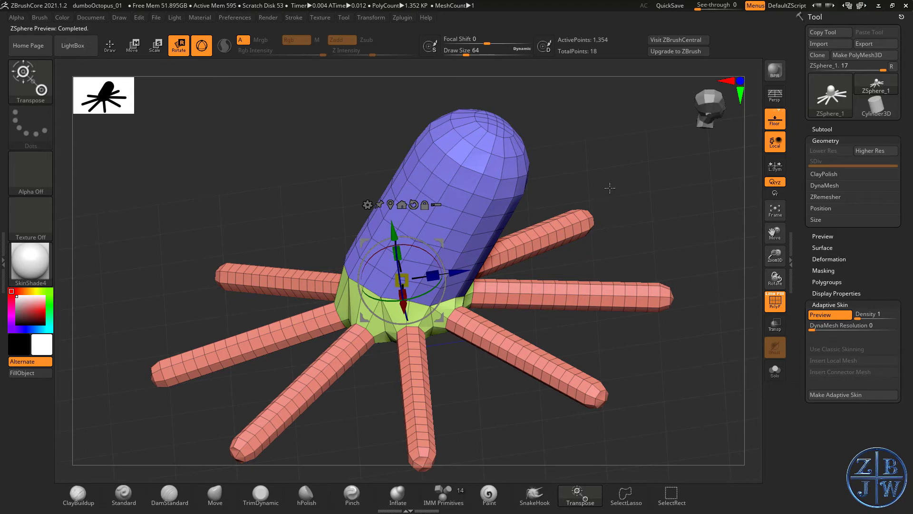
mouse_move(615, 196)
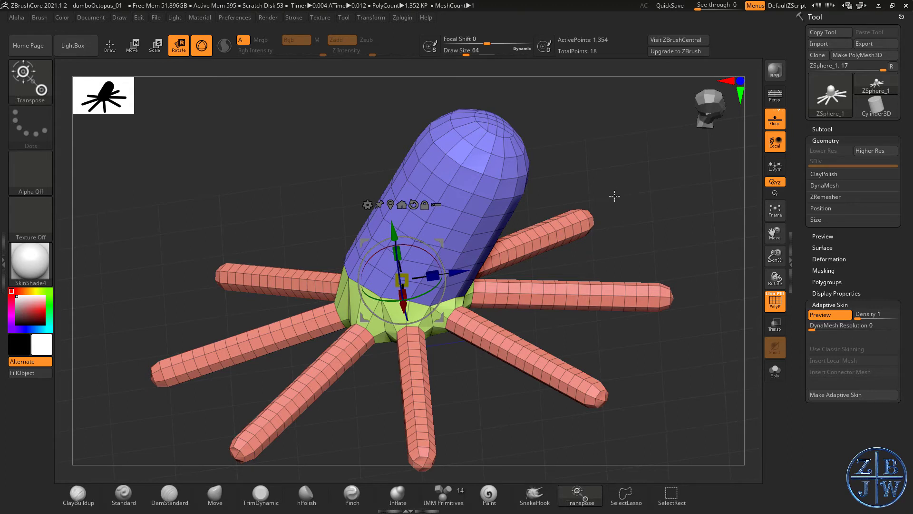
mouse_move(616, 192)
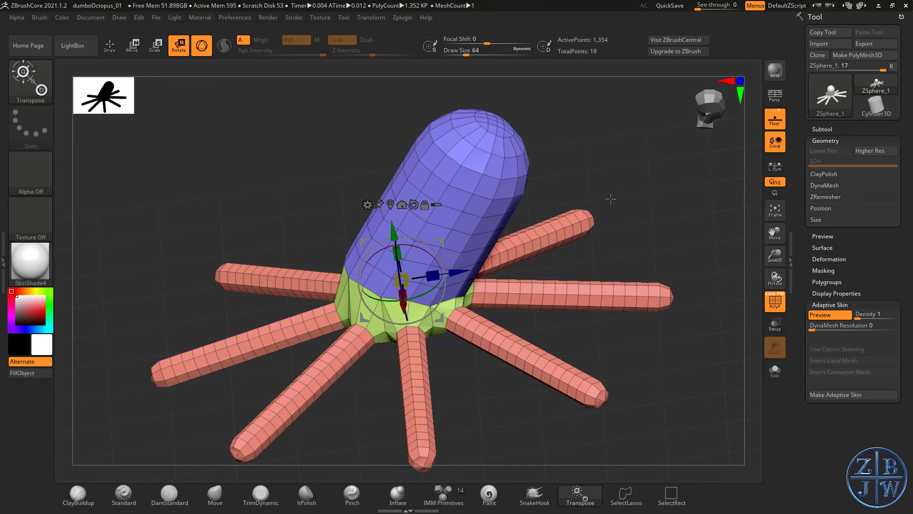
mouse_move(612, 194)
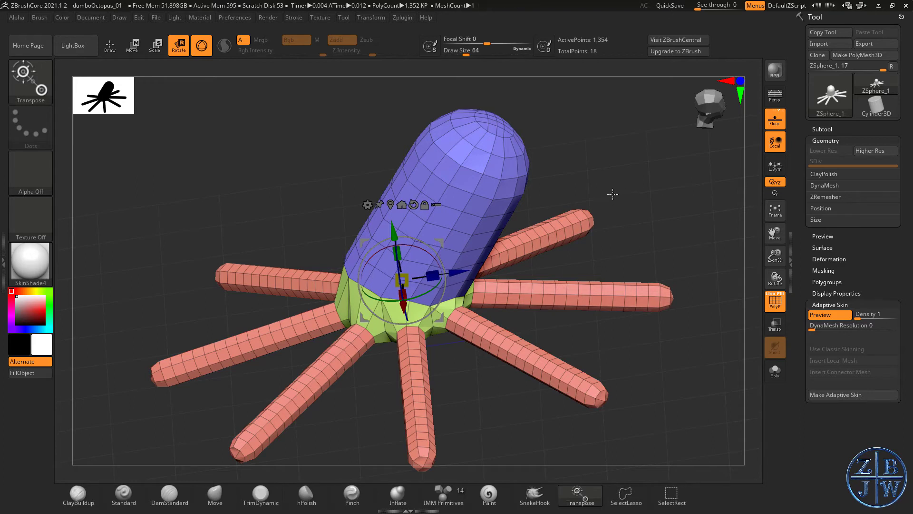
mouse_move(617, 198)
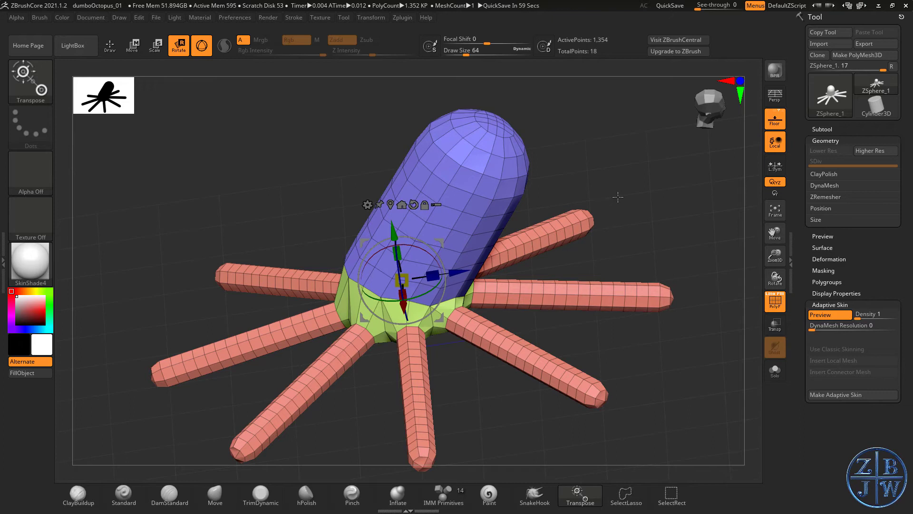
mouse_move(620, 195)
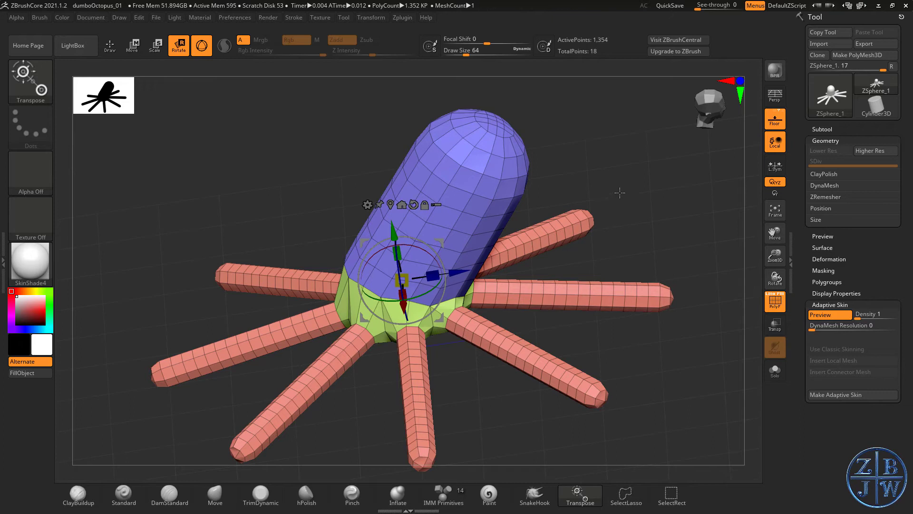
mouse_move(618, 196)
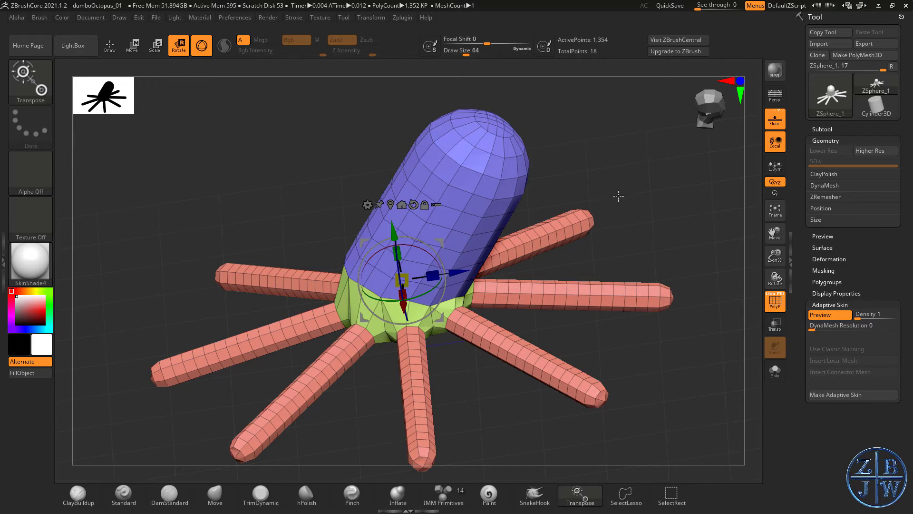
drag(619, 195, 620, 212)
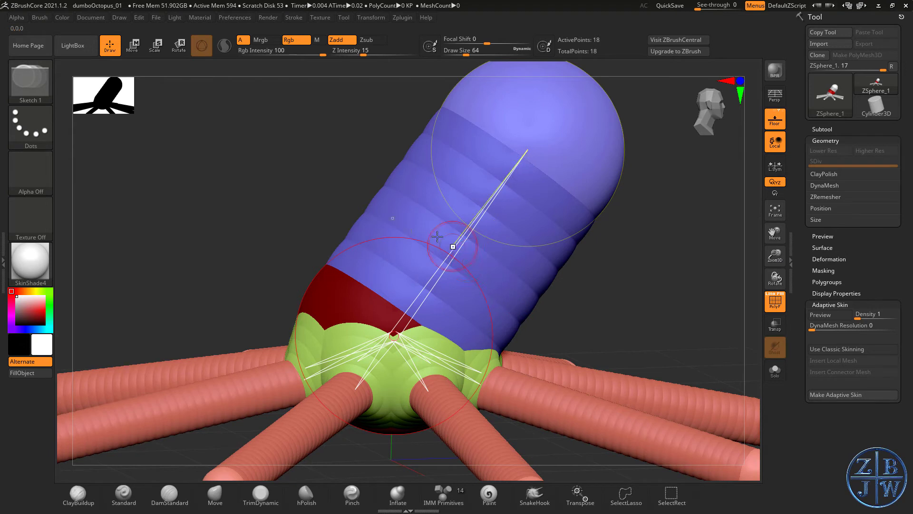
mouse_move(481, 270)
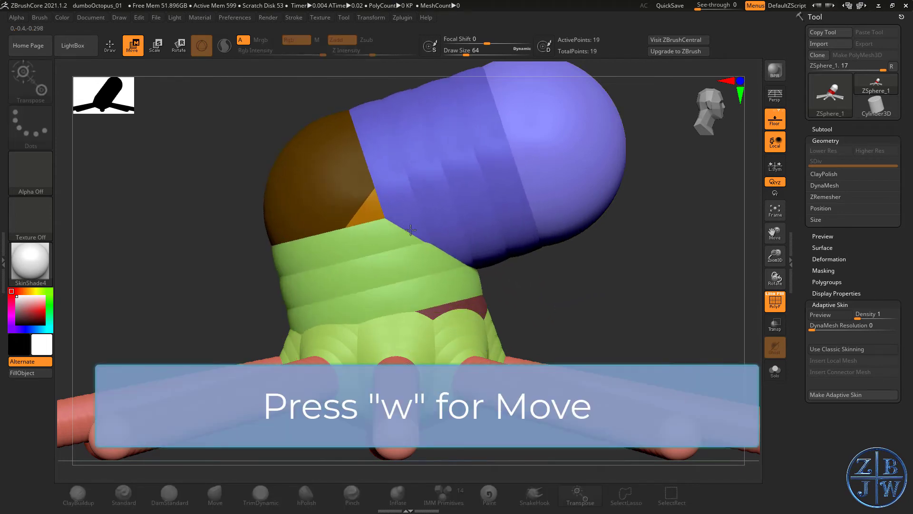
Move the new ZSphere to bend the octopus mantle over.
drag(410, 229, 483, 242)
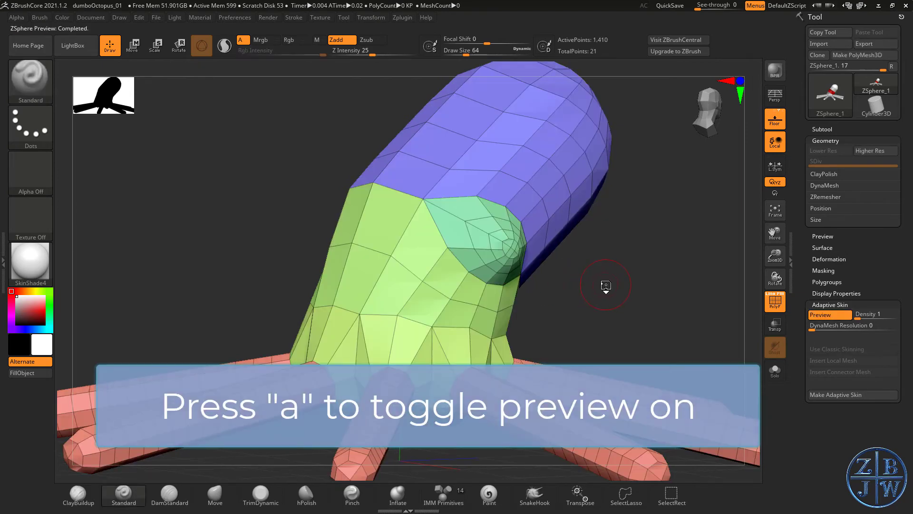
Draw two eye ZSpheres on either side of the head and view the whole octopus.
drag(605, 285, 593, 285)
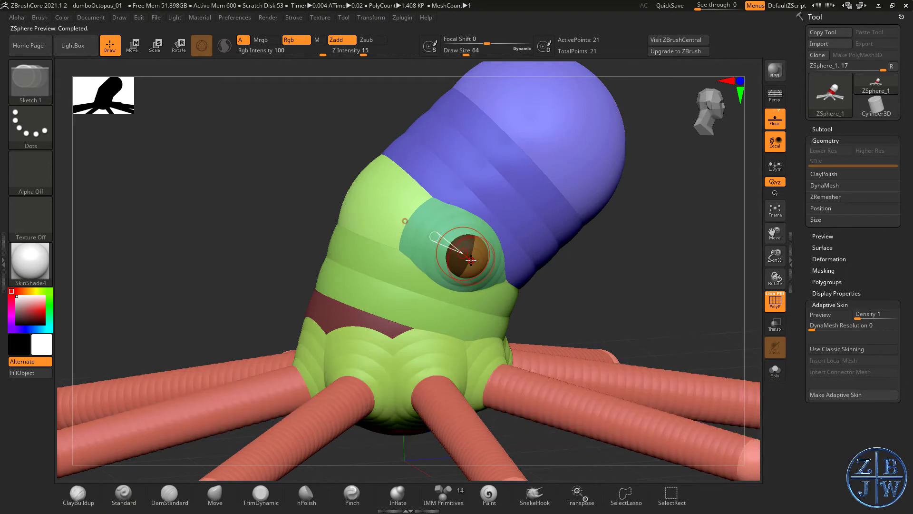
drag(463, 254, 556, 278)
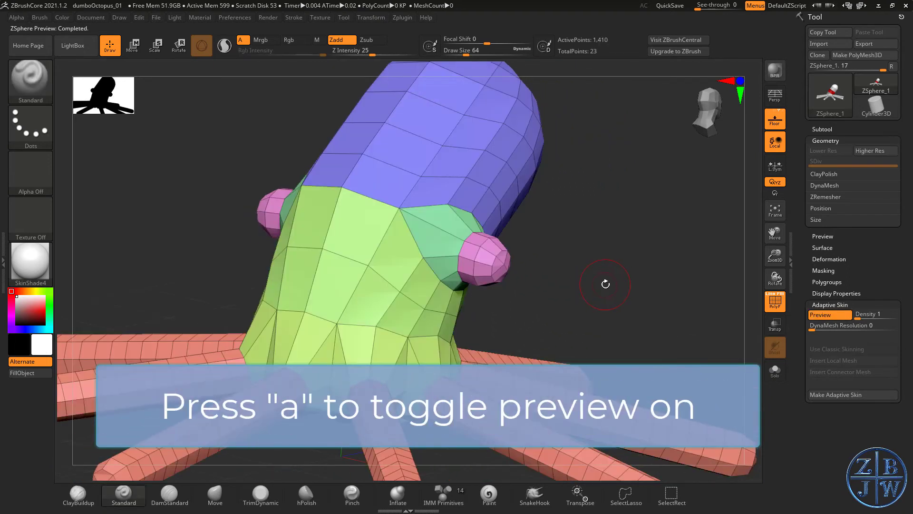
drag(605, 284, 472, 280)
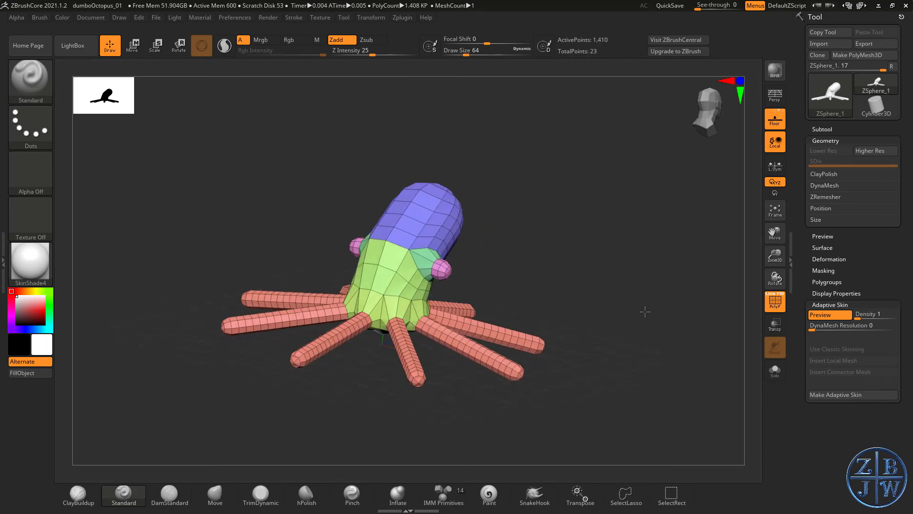
drag(645, 311, 592, 285)
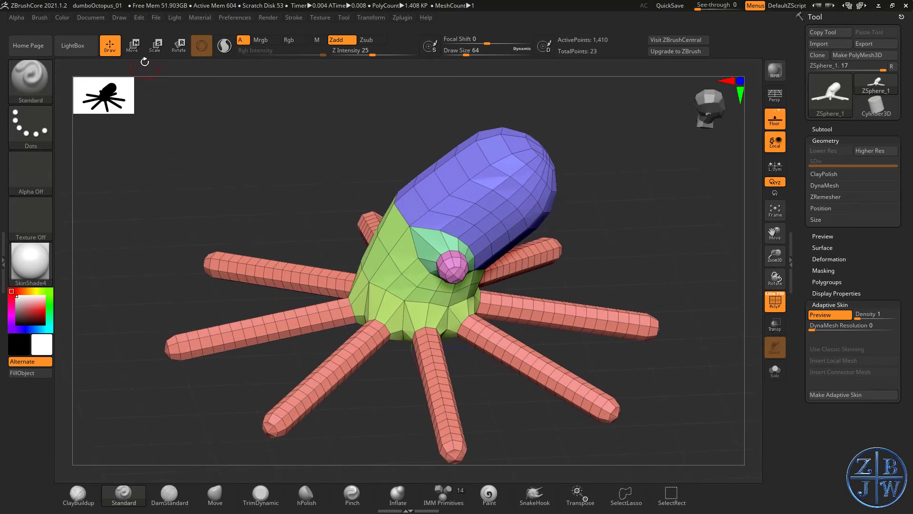
Save the octopus project as dumboOctopus_01 via File > Save As.
click(157, 18)
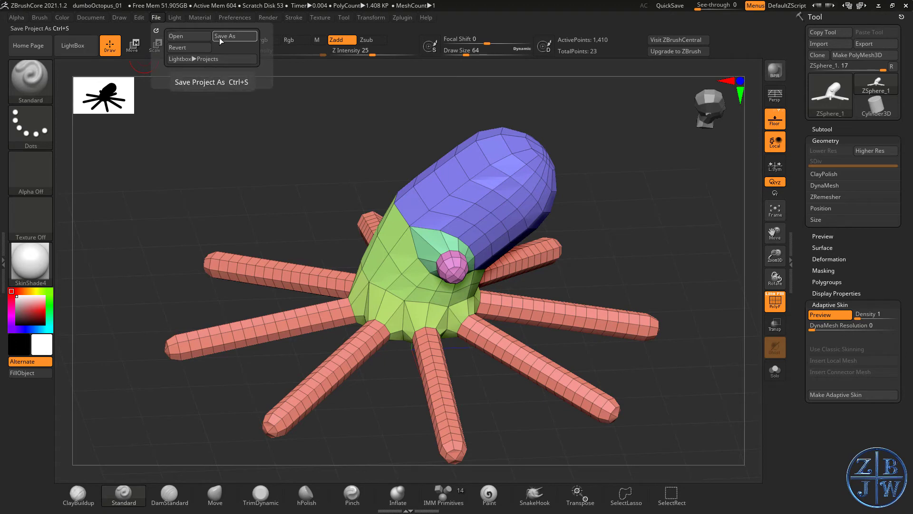
click(234, 35)
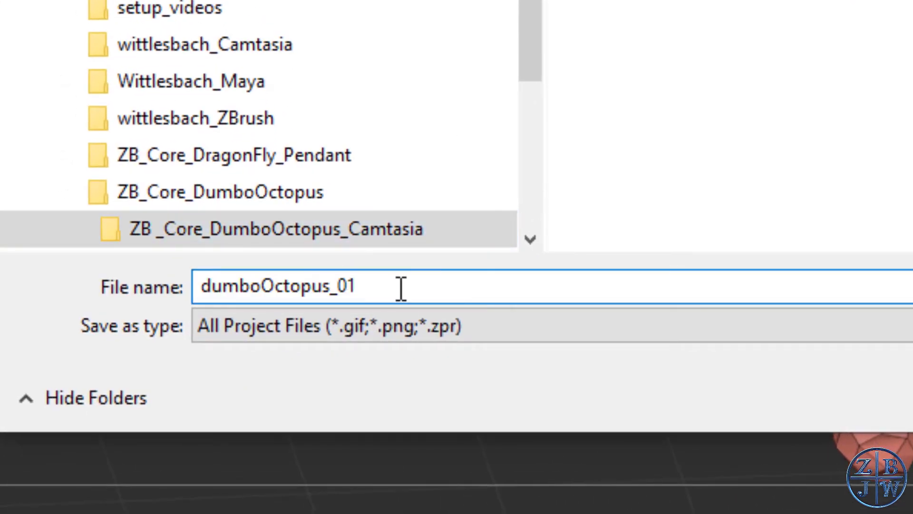
text(.)
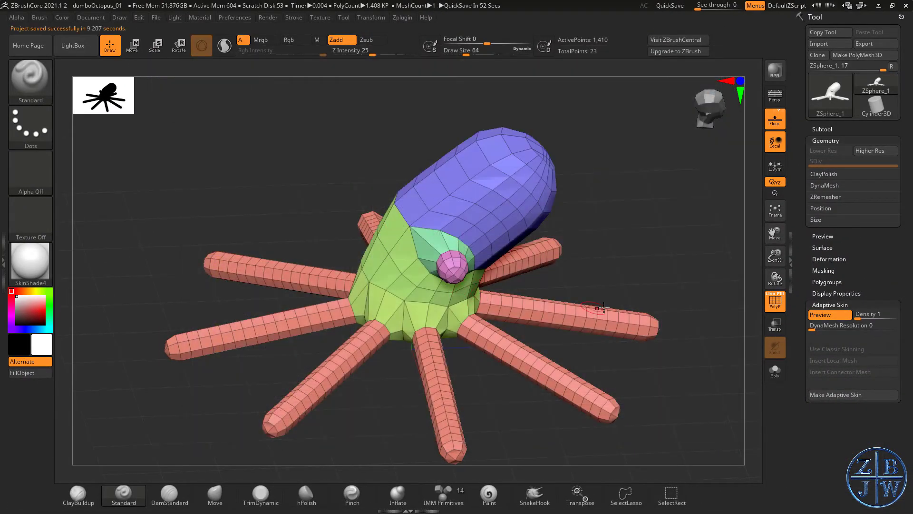
drag(603, 308, 618, 254)
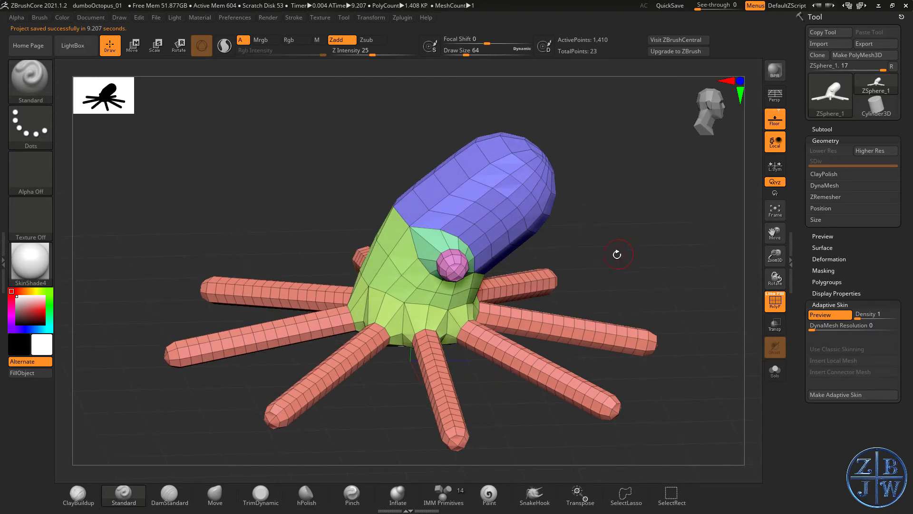
mouse_move(372, 242)
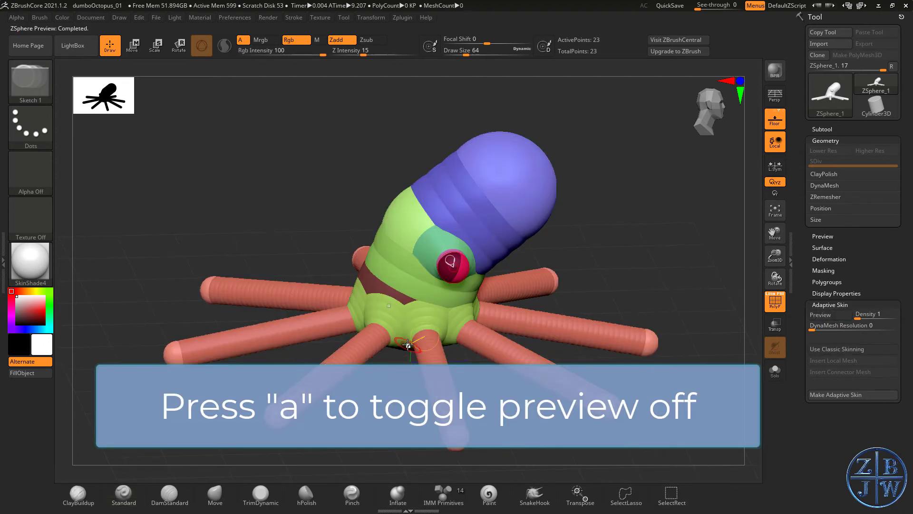
key(a)
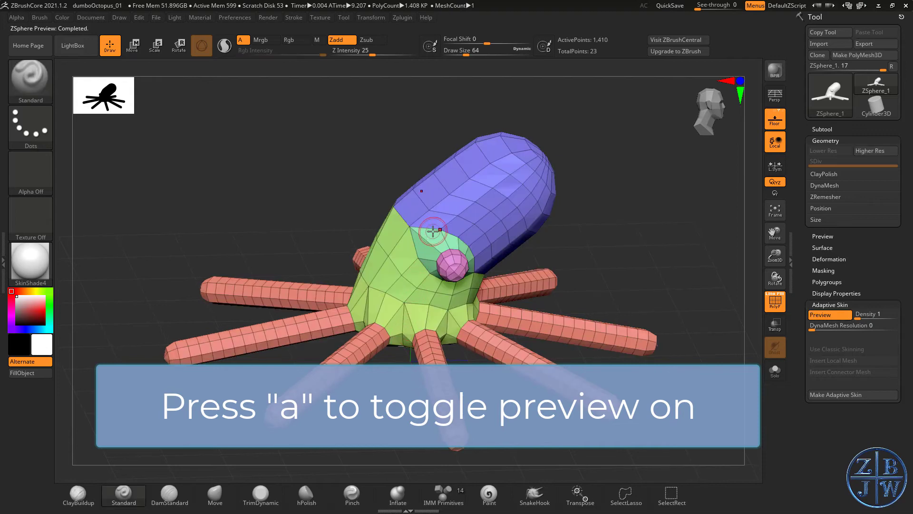
key(a)
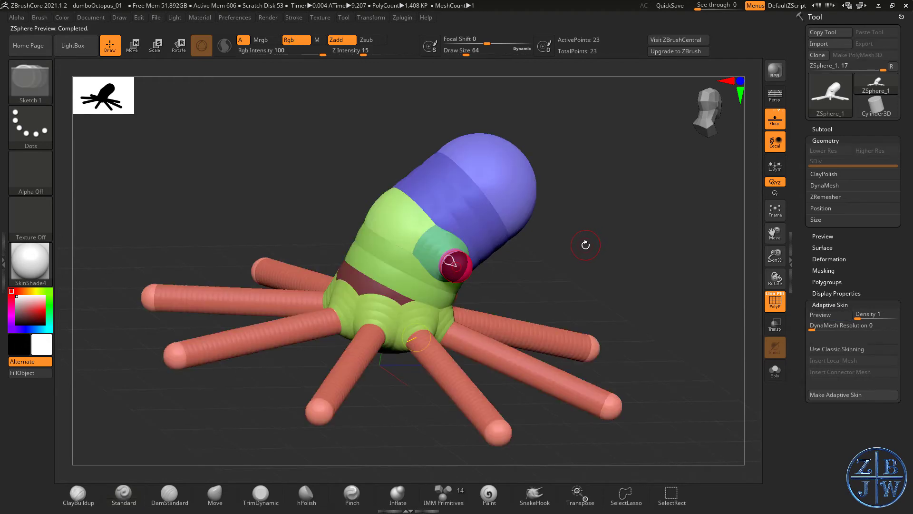
click(830, 315)
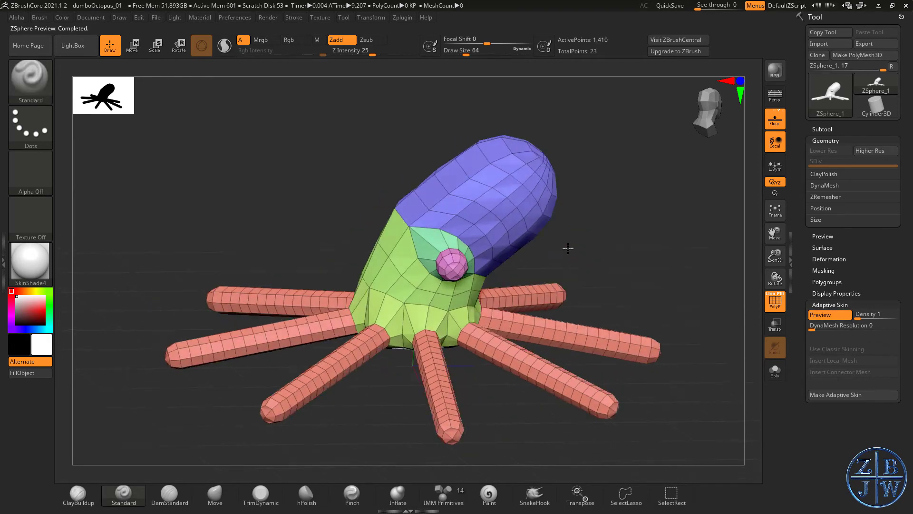
drag(568, 248, 547, 258)
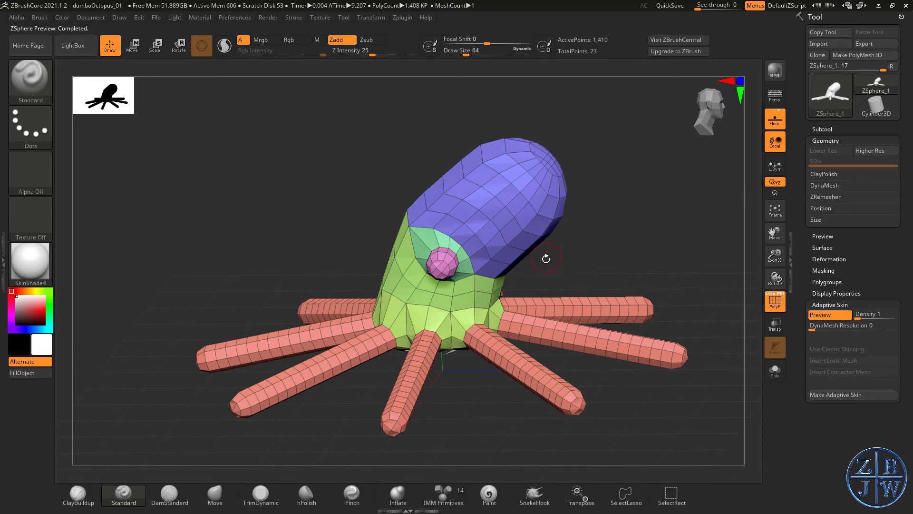
drag(547, 256, 590, 241)
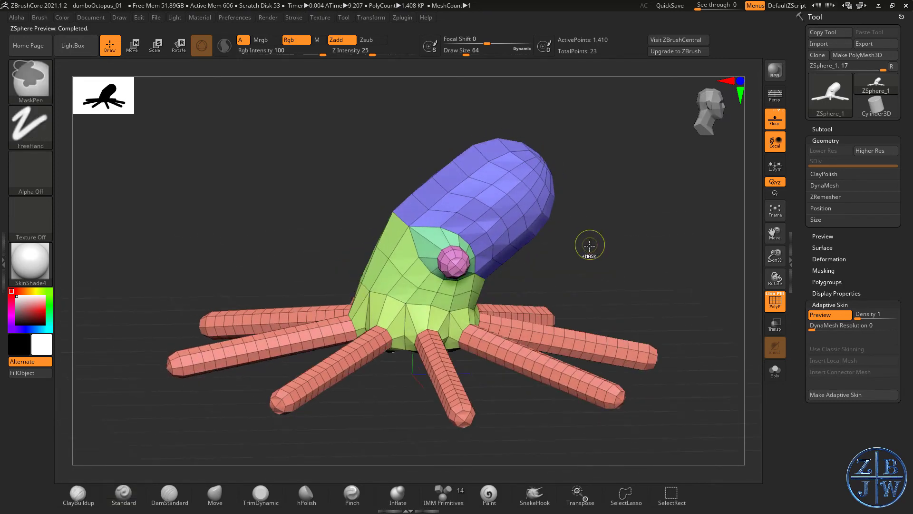
key(ctrl+z)
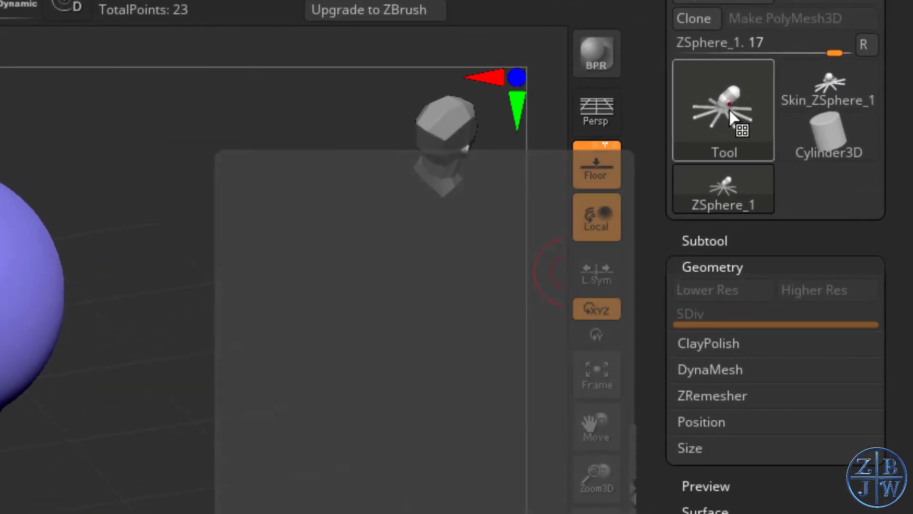
Select Skin_ZSphere_1, subdivide it to 22,530 points and hide its PolyFrame.
click(723, 110)
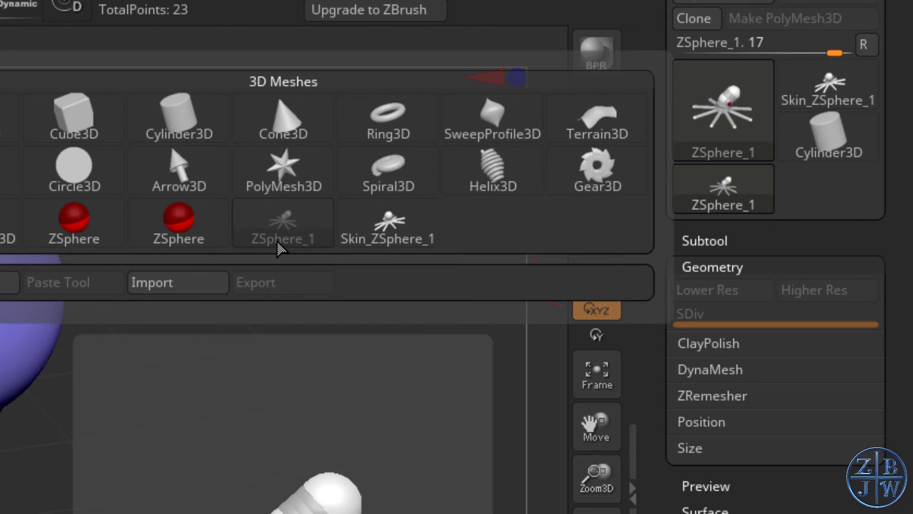
mouse_move(388, 222)
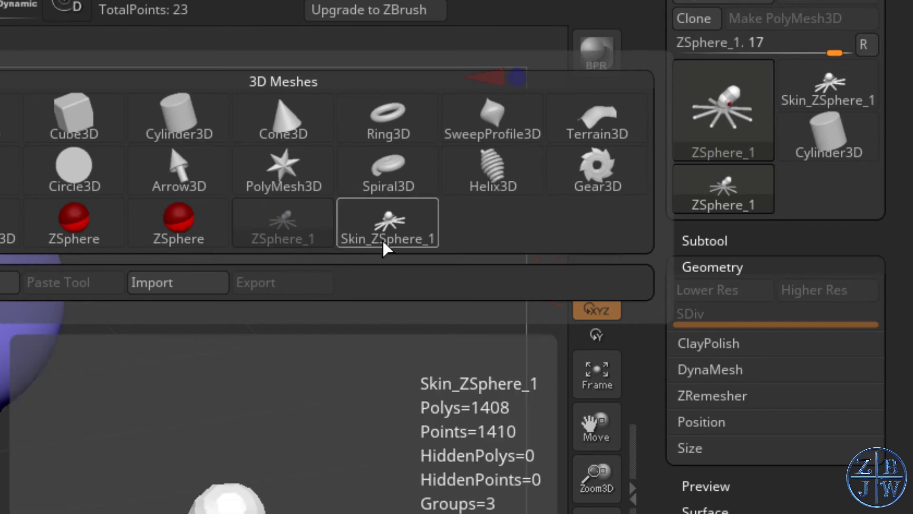
mouse_move(392, 238)
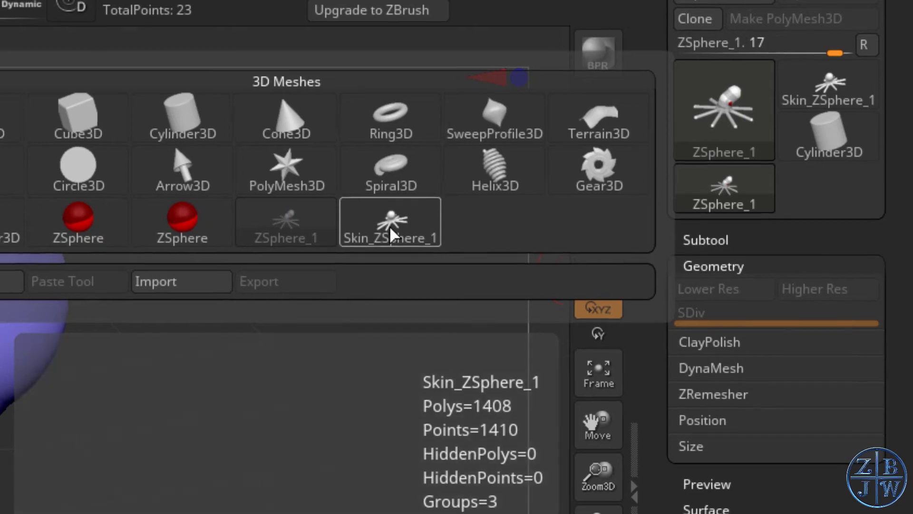
click(390, 222)
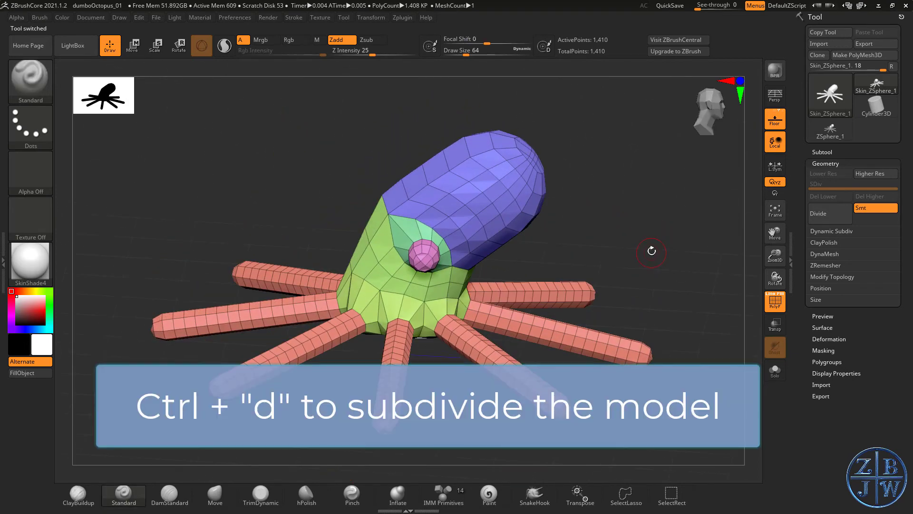
key(ctrl+d)
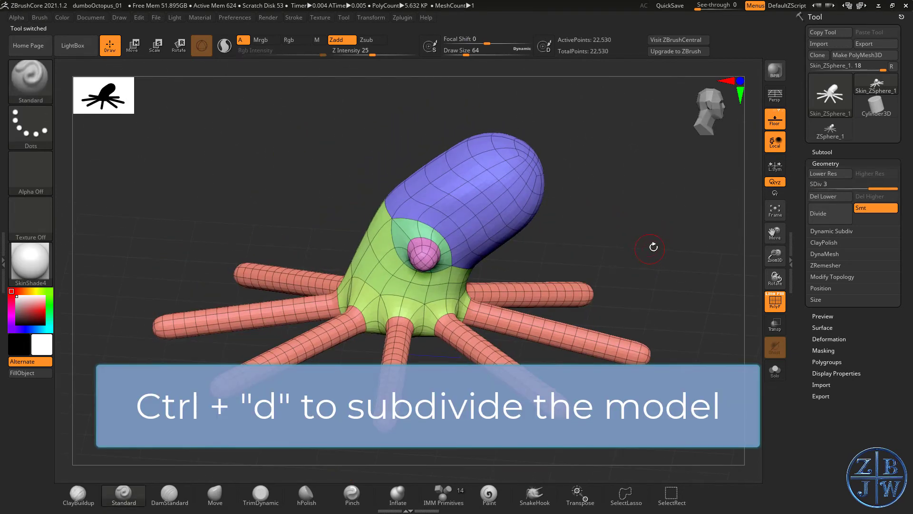
key(ctrl+d)
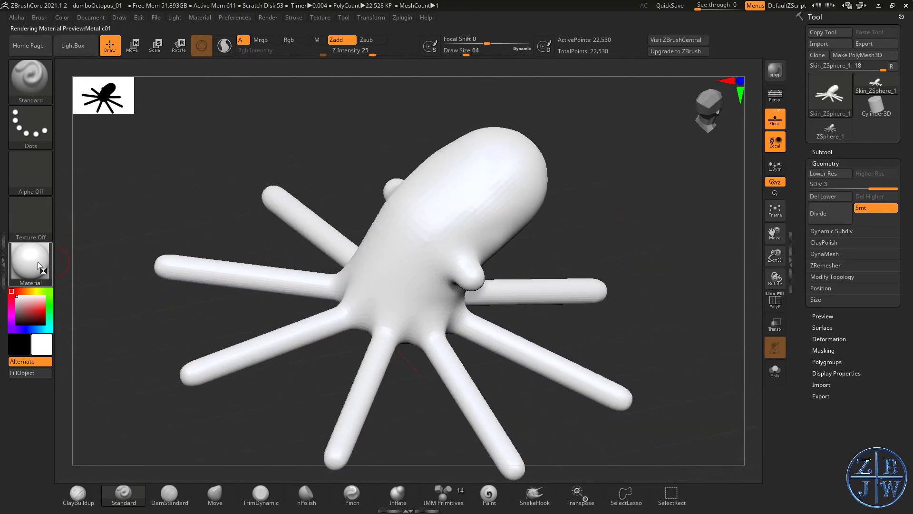
Apply the Green Metallic material to the smooth octopus mesh.
click(31, 261)
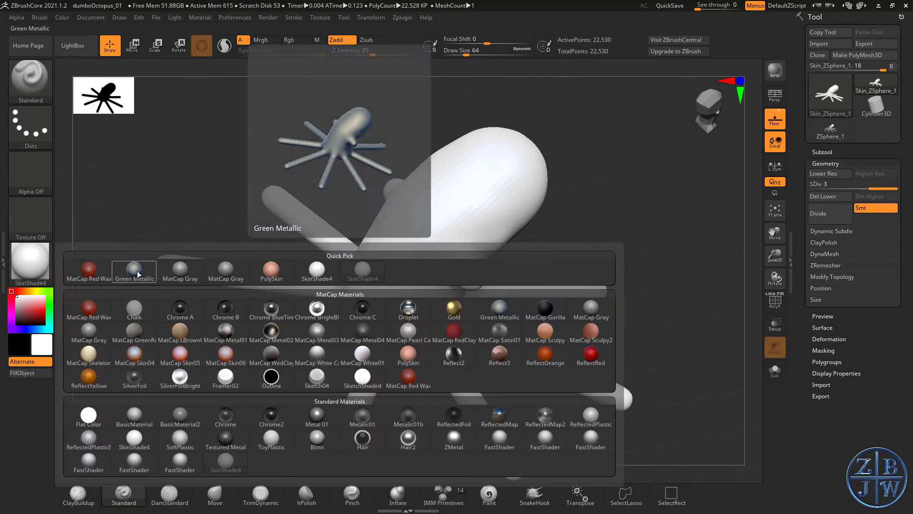
click(134, 272)
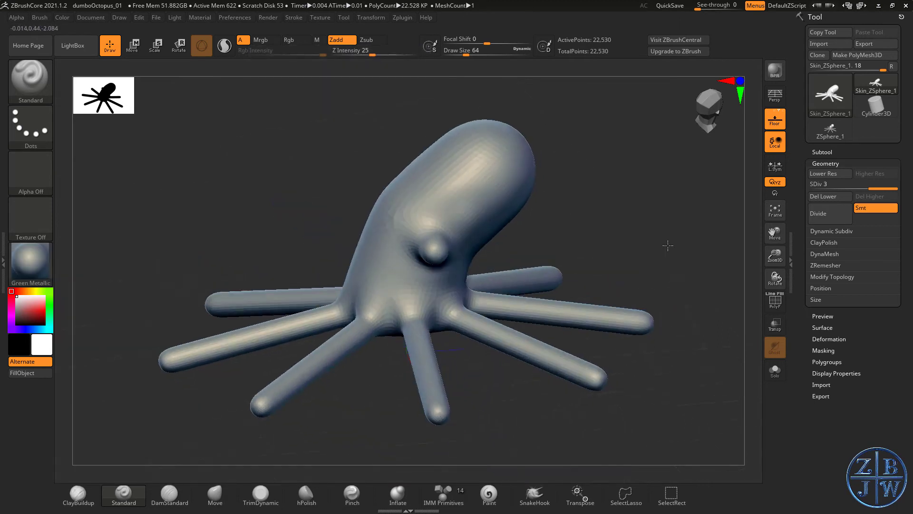
drag(667, 245, 533, 226)
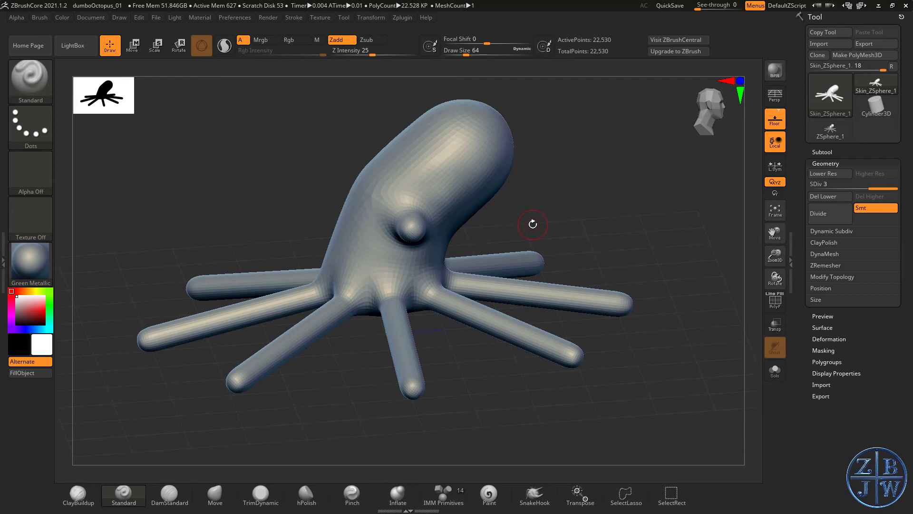
mouse_move(539, 220)
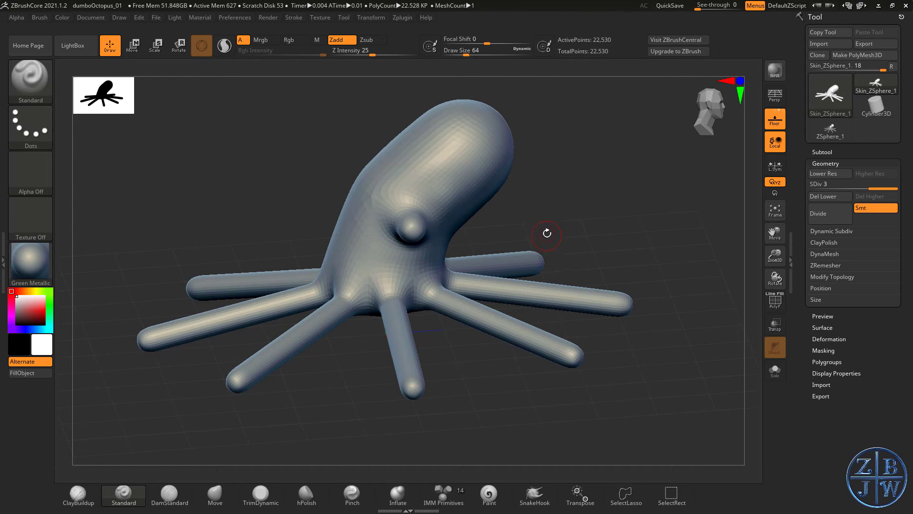
mouse_move(567, 248)
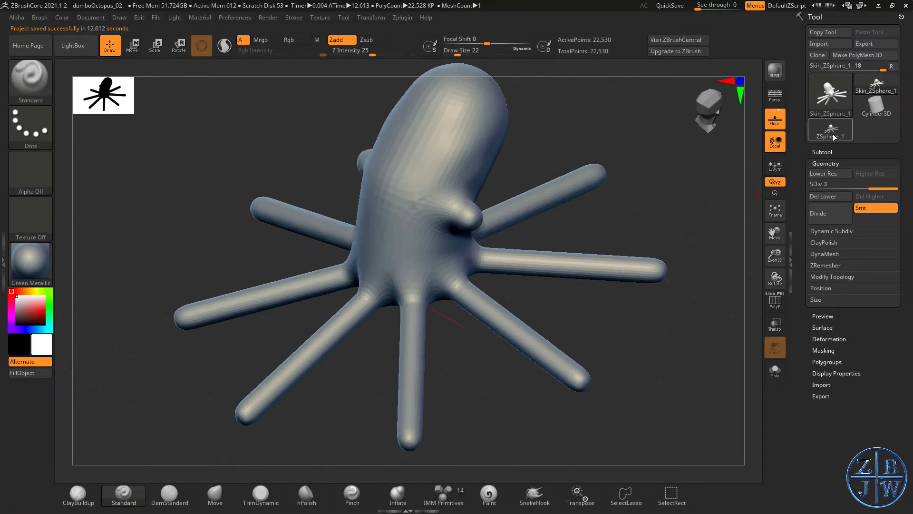
Switch the active tool back to the ZSphere_1 octopus armature.
click(830, 129)
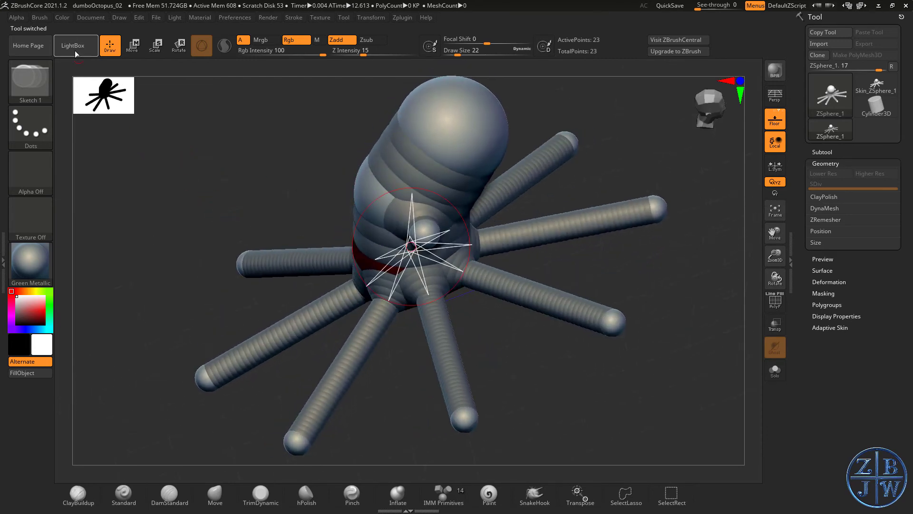
Load ZSphere_Scorpion.ZPR from LightBox, discarding the octopus changes.
click(73, 45)
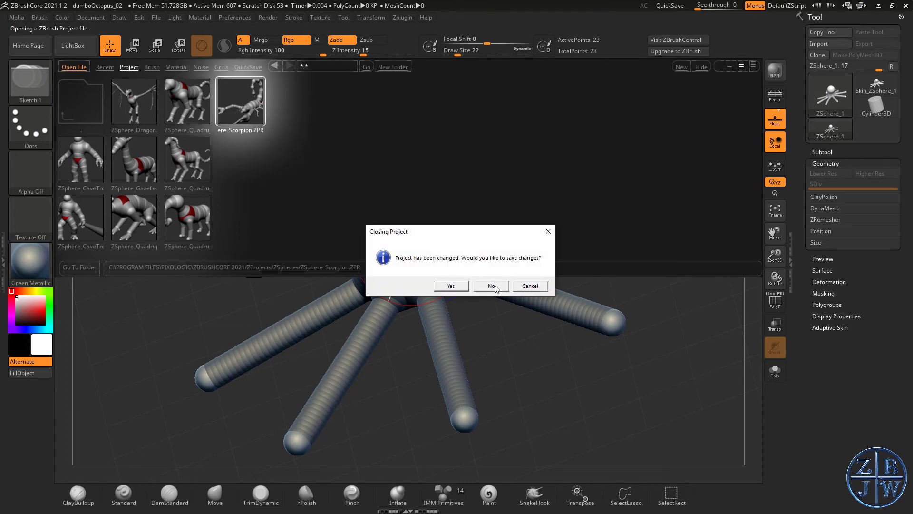
click(491, 286)
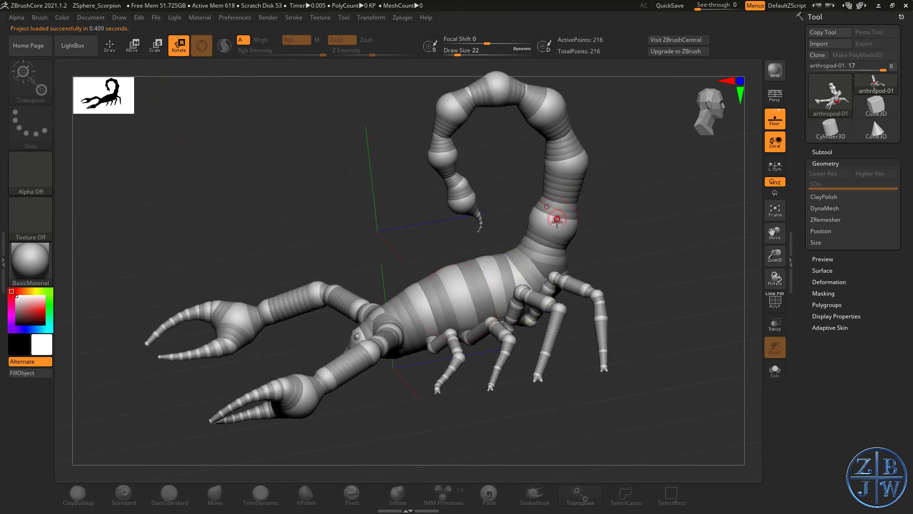
Repose the scorpion's tail into a downward curl toward the right.
drag(553, 218, 551, 212)
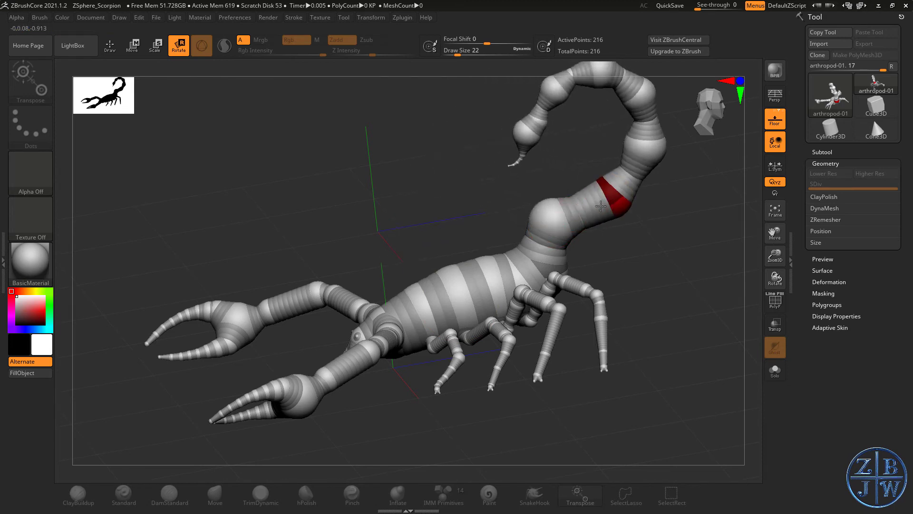
drag(600, 198, 649, 262)
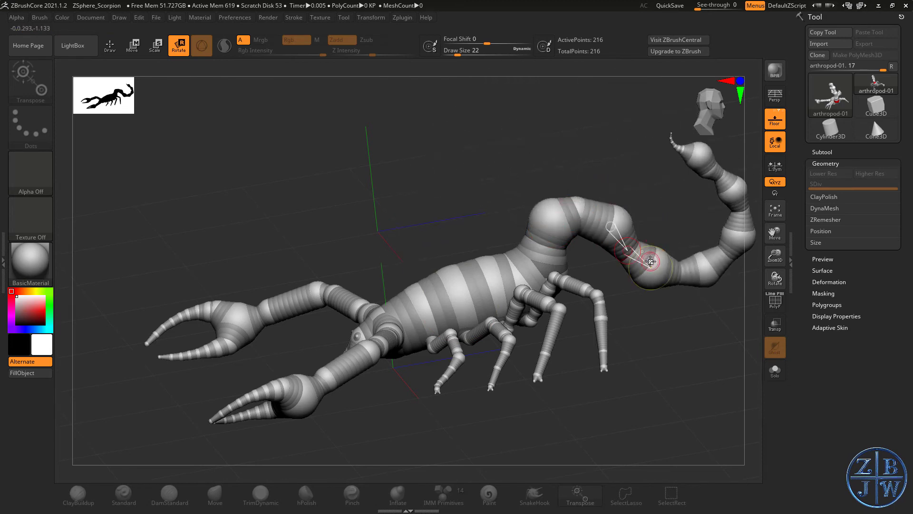
drag(647, 263, 623, 326)
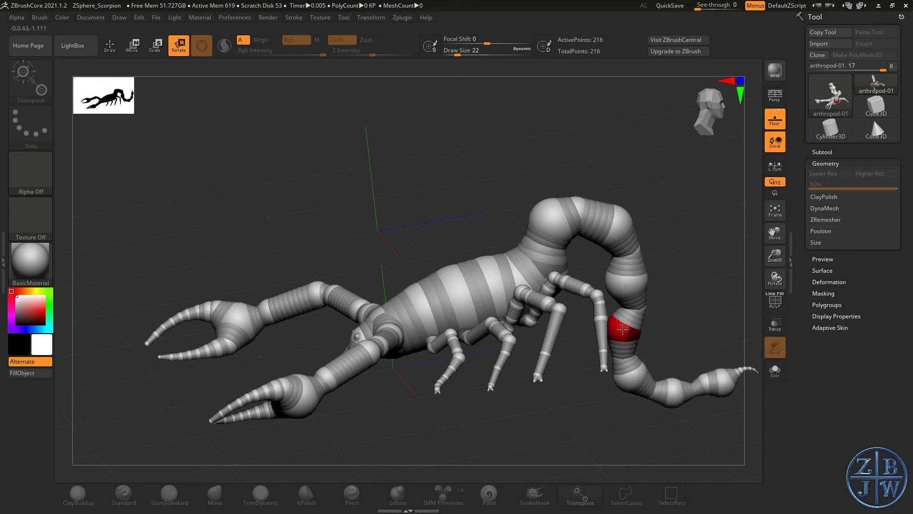
drag(618, 326, 347, 289)
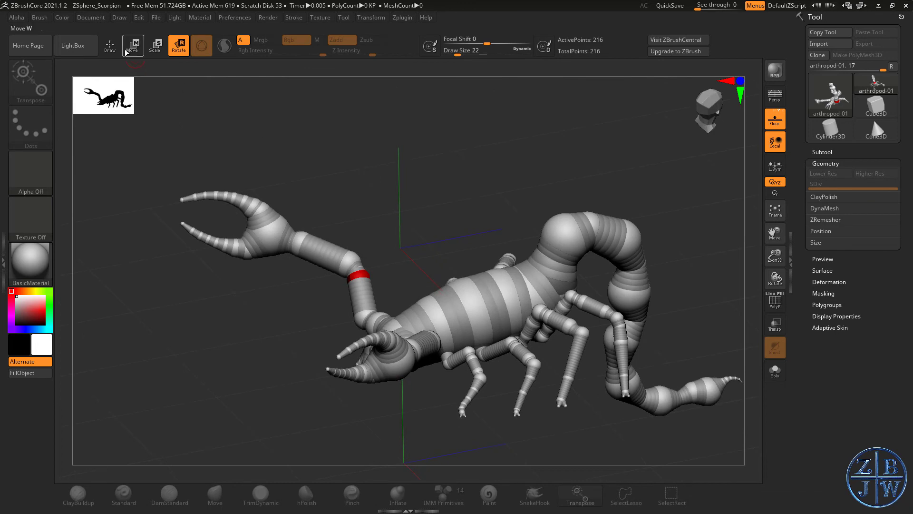
With Move active, pull a scorpion limb out into a long straight segment.
click(110, 45)
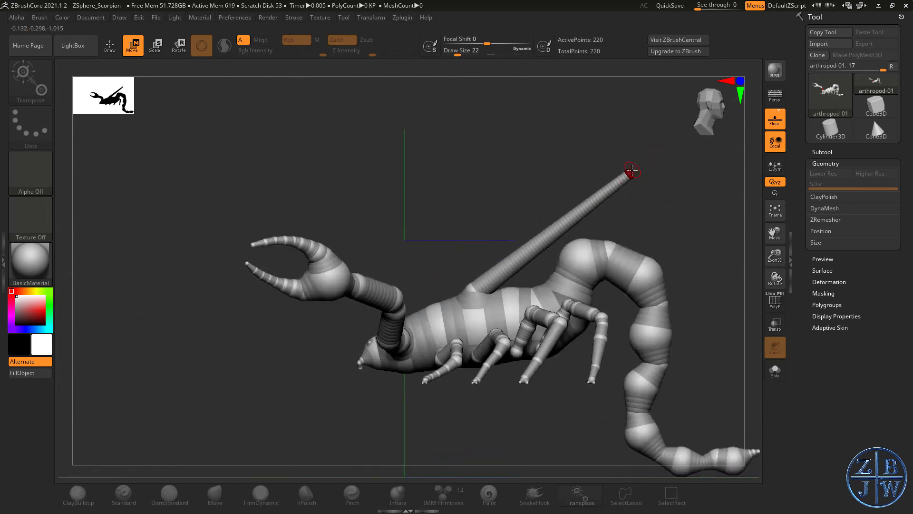
drag(633, 171, 633, 91)
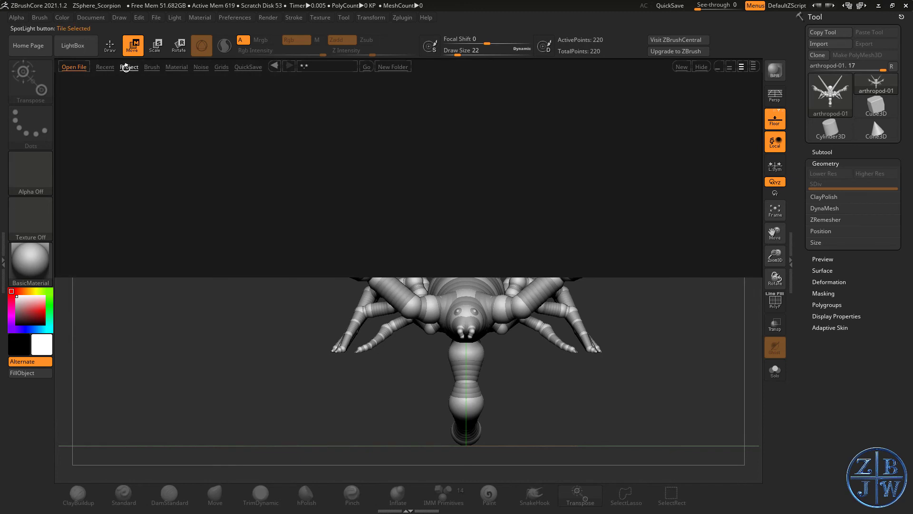
Browse LightBox's Project tab into the ZeeZoo animal folder to reach Tarantula_ZSpheres.ZPR.
click(129, 67)
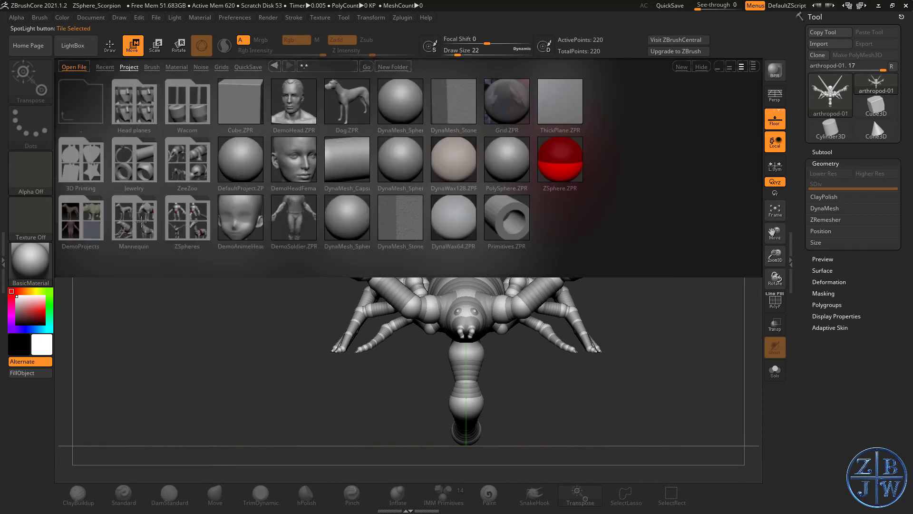
double_click(134, 217)
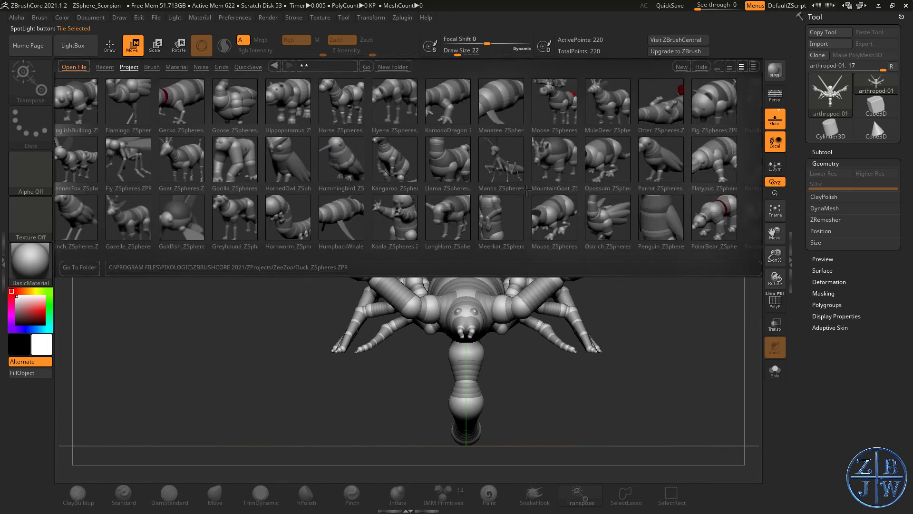
scroll(down, 3)
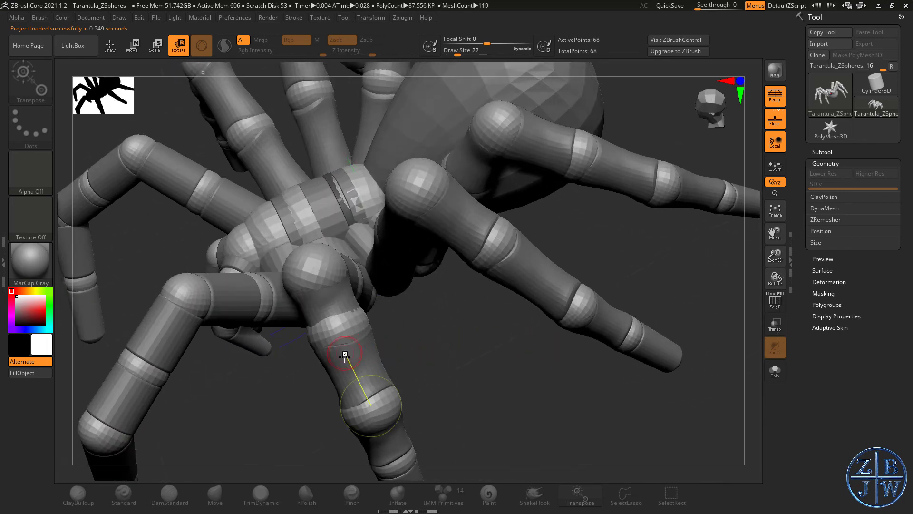
Inspect the tarantula's connector-mesh legs up close, then make the PolyMesh3D star the active tool.
drag(346, 352, 392, 268)
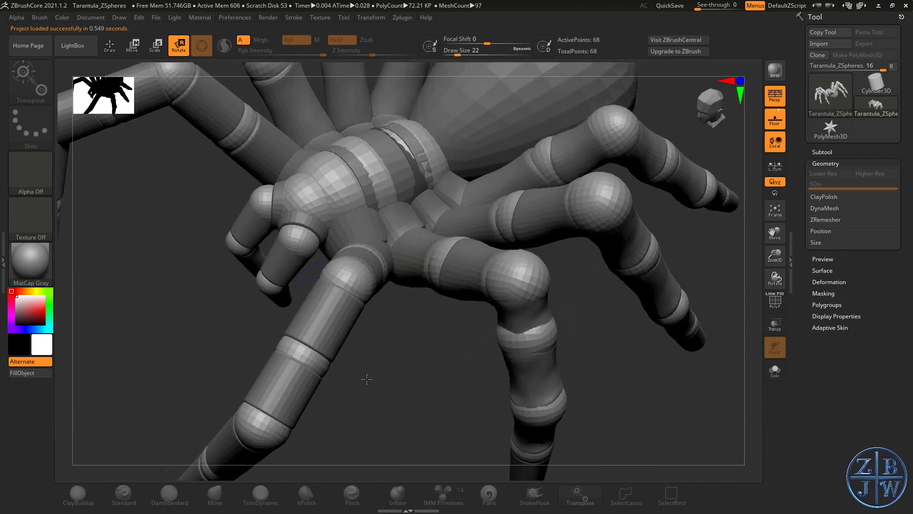
click(155, 46)
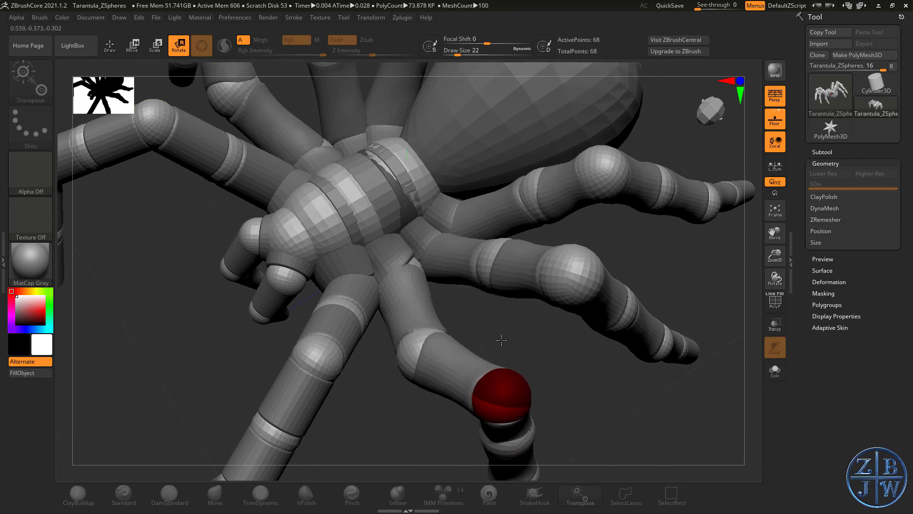
drag(501, 341, 423, 274)
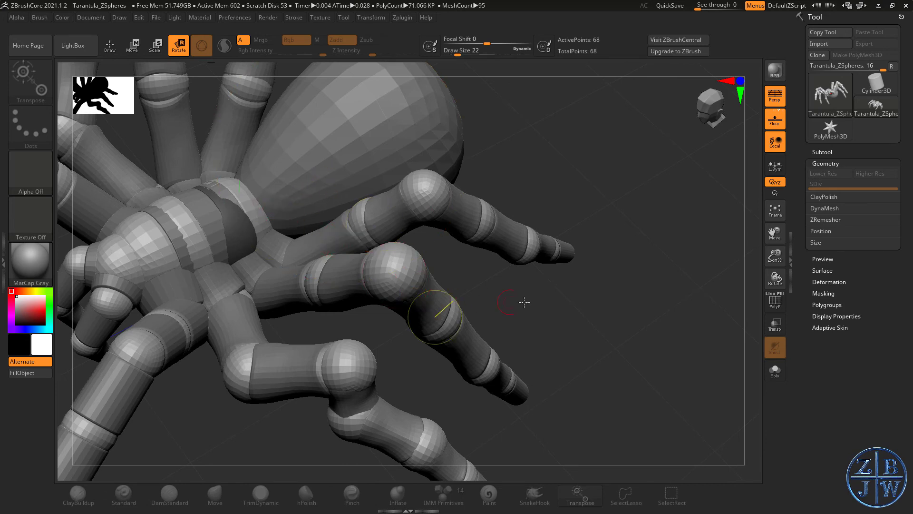
click(830, 129)
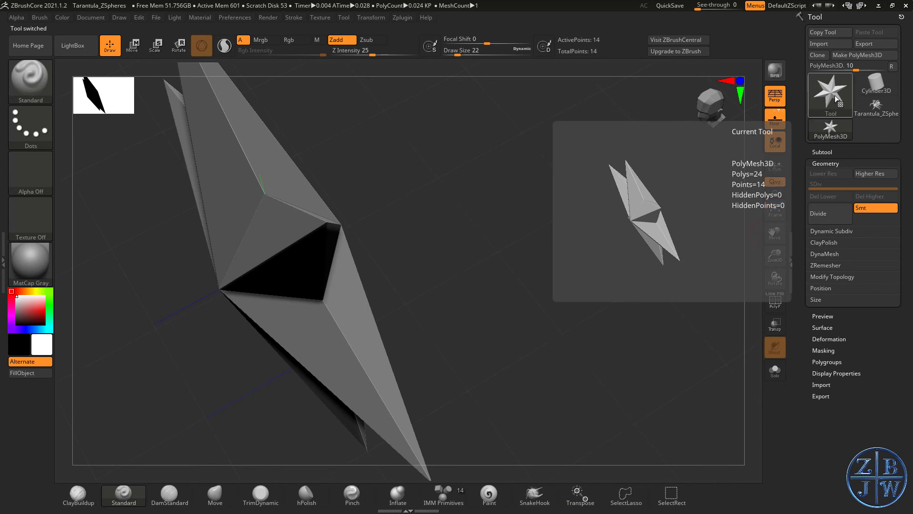
Load the Ring3D primitive and convert it into the editable polymesh PM3D_Ring3D.
click(730, 98)
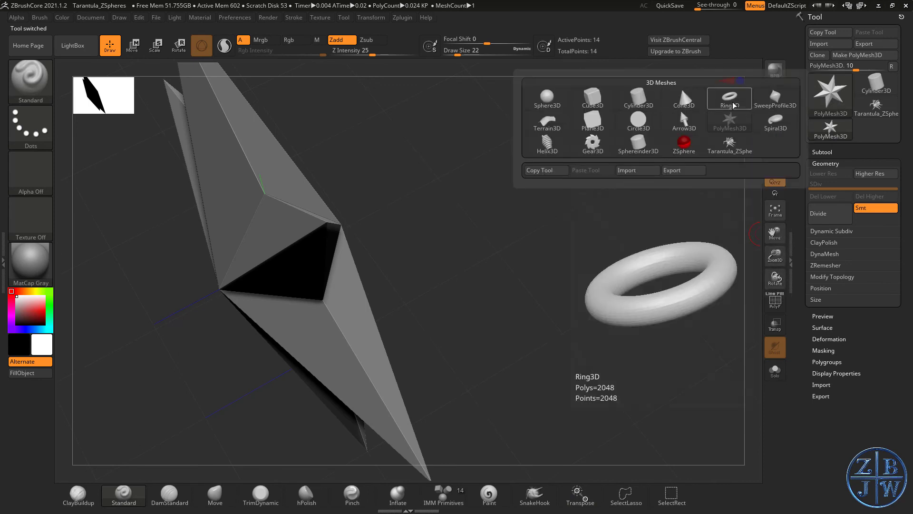
click(729, 98)
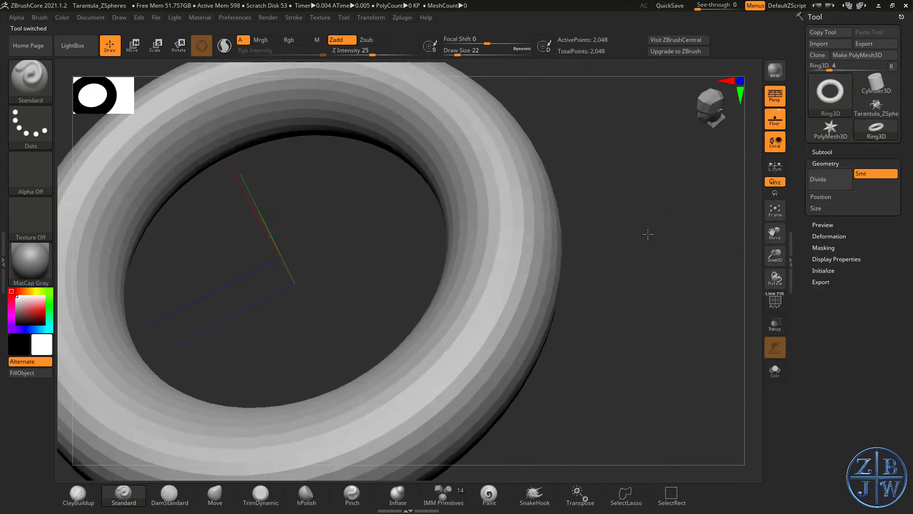
drag(648, 235, 484, 210)
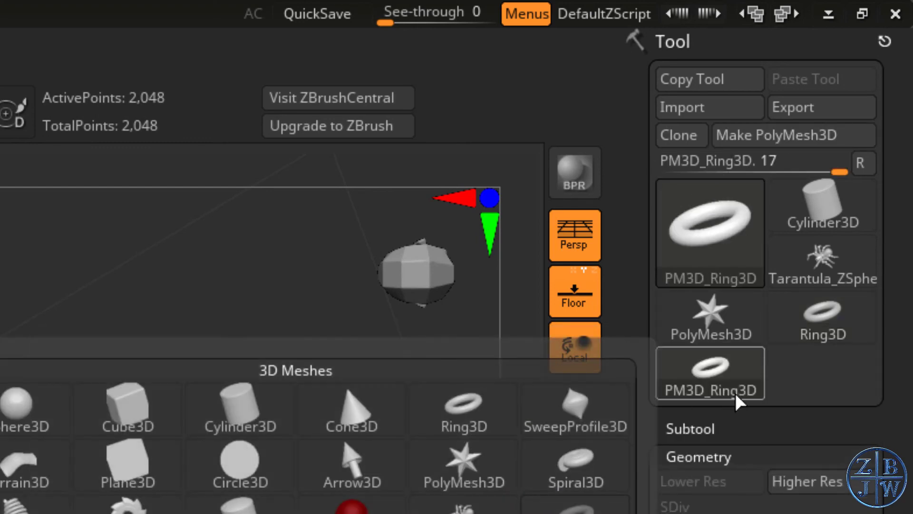
click(710, 372)
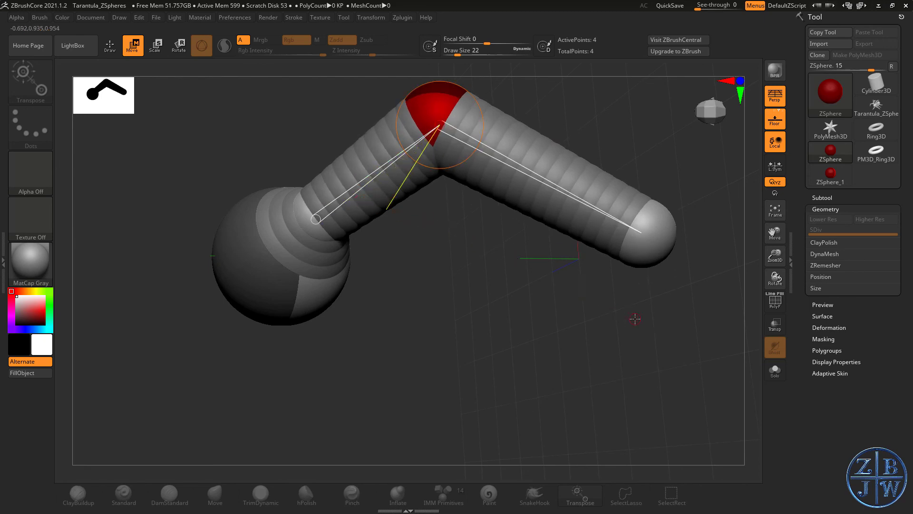
Insert the ring as a connector mesh on the ZSphere arm so two linked rings follow the base ball.
click(830, 373)
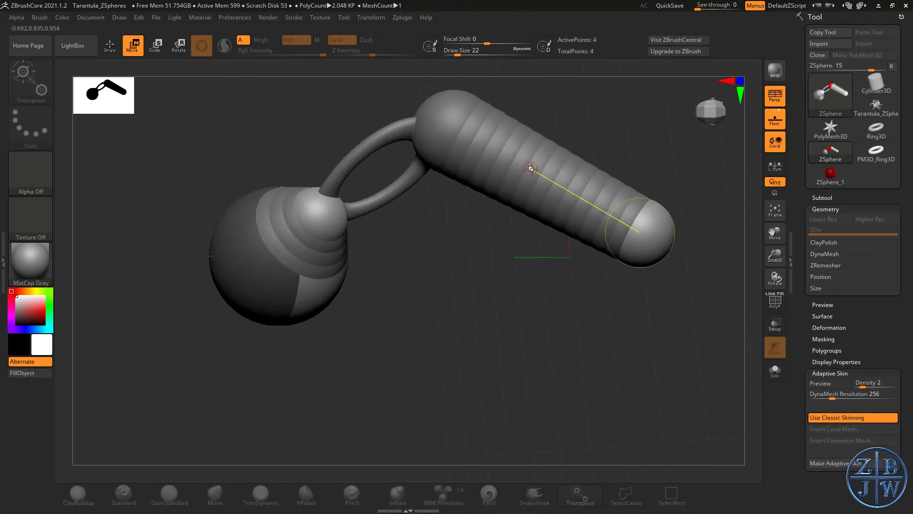
drag(530, 168, 297, 215)
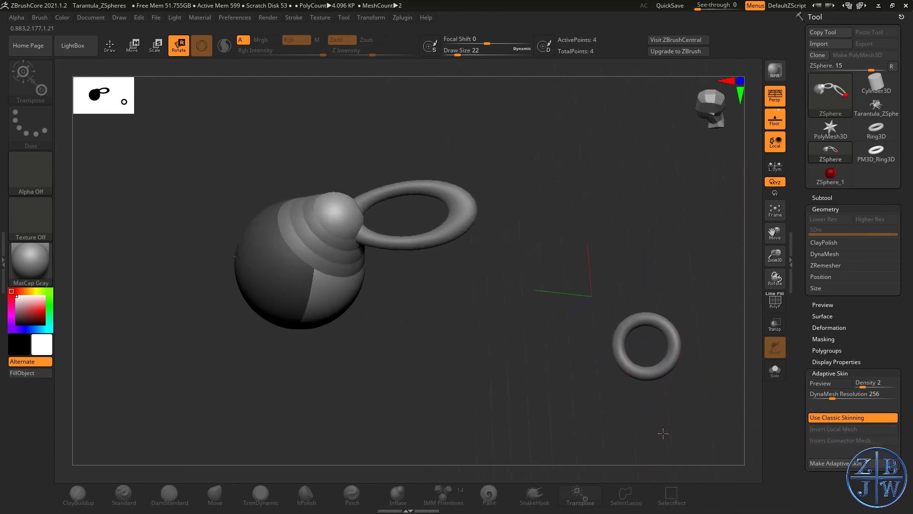
click(841, 441)
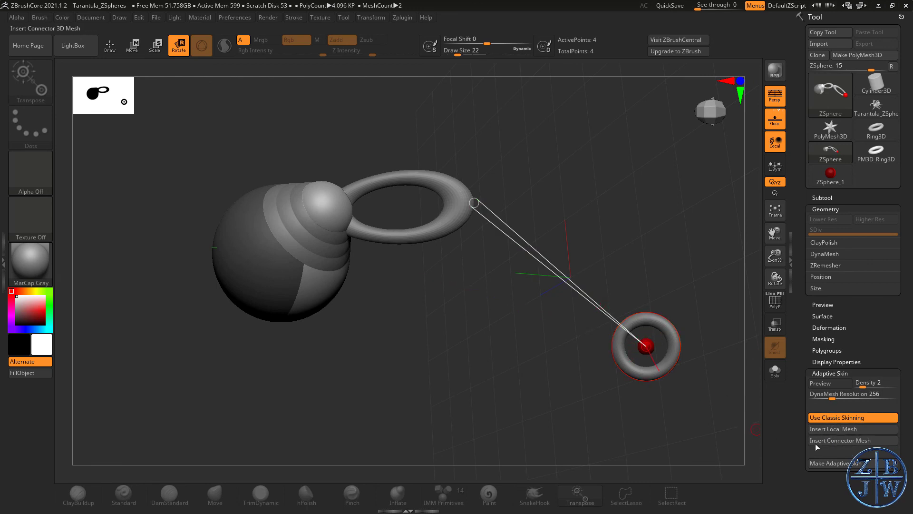
drag(646, 347, 645, 343)
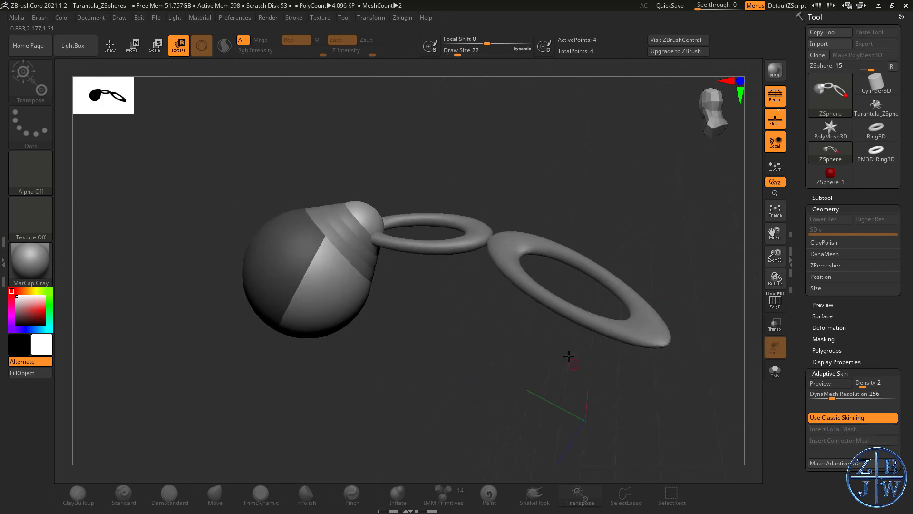
drag(569, 356, 512, 418)
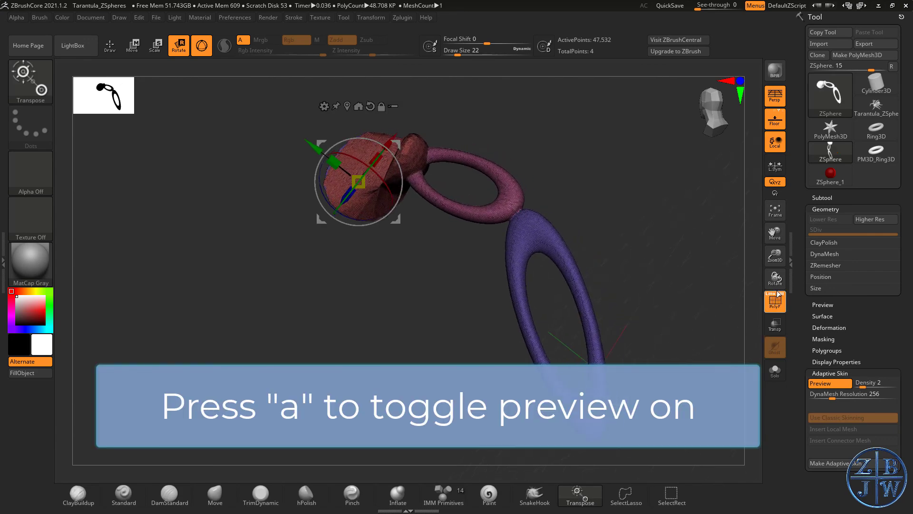
Turn on Adaptive Skin Preview (A) and inspect the skinned ring-chain mesh.
key(a)
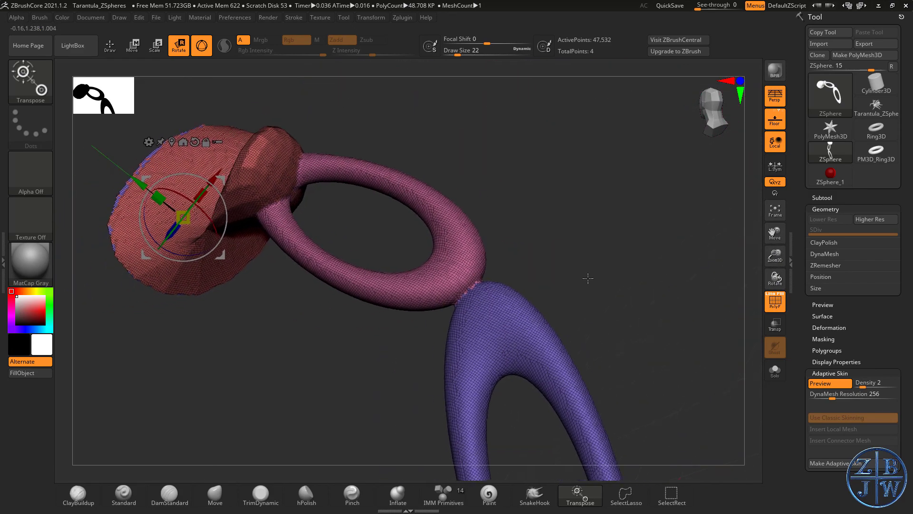
drag(588, 278, 336, 383)
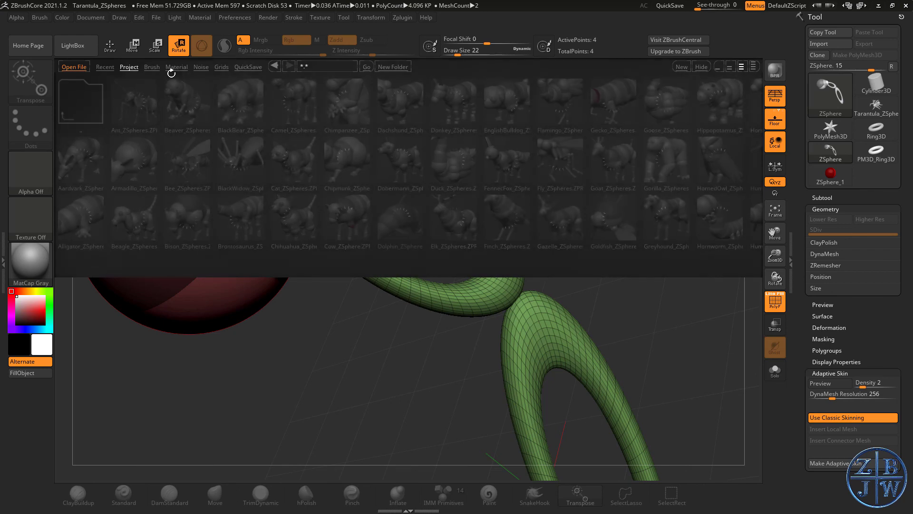
Load Cat_ZSpheres.ZPR without saving the ring armature and view the cat's adaptive skin preview.
double_click(294, 160)
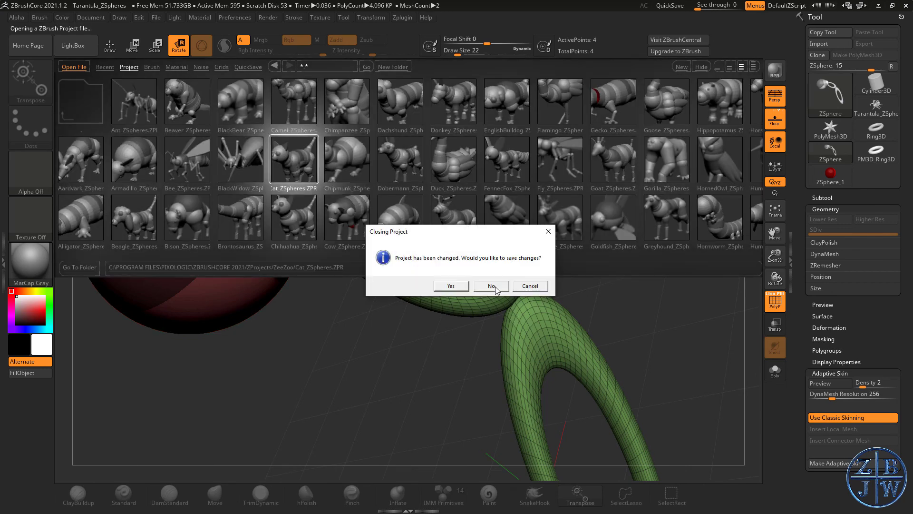
click(491, 286)
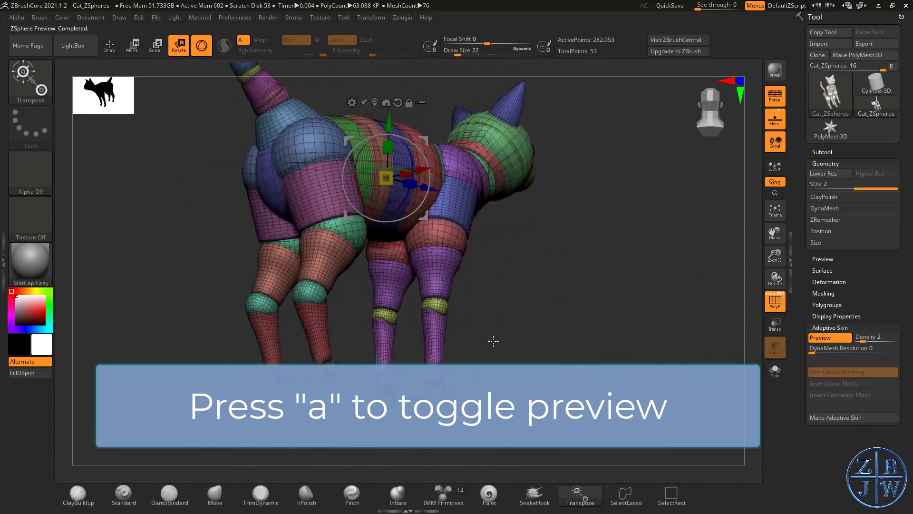
drag(494, 341, 559, 353)
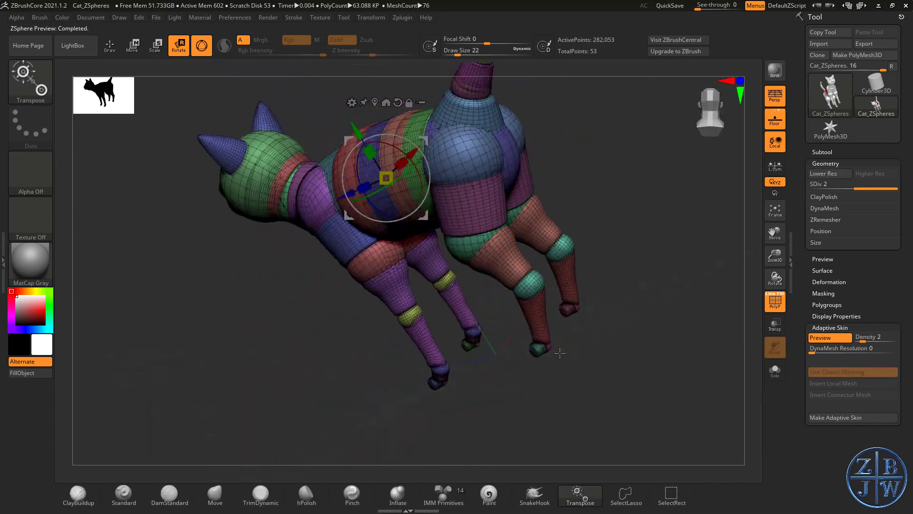